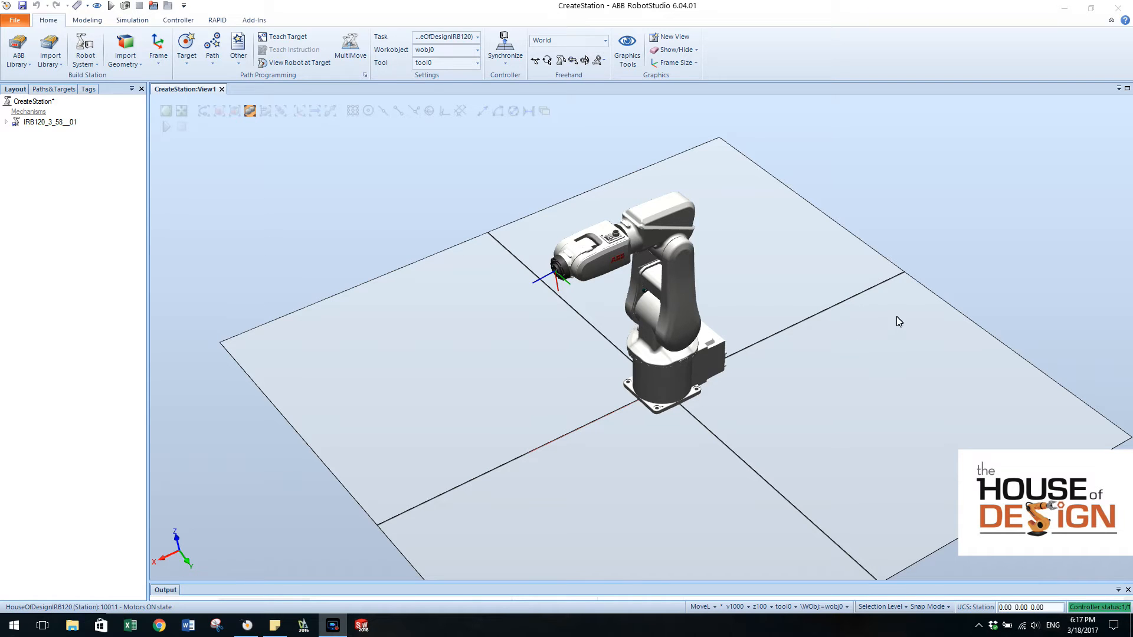
pyautogui.moveTo(972, 378)
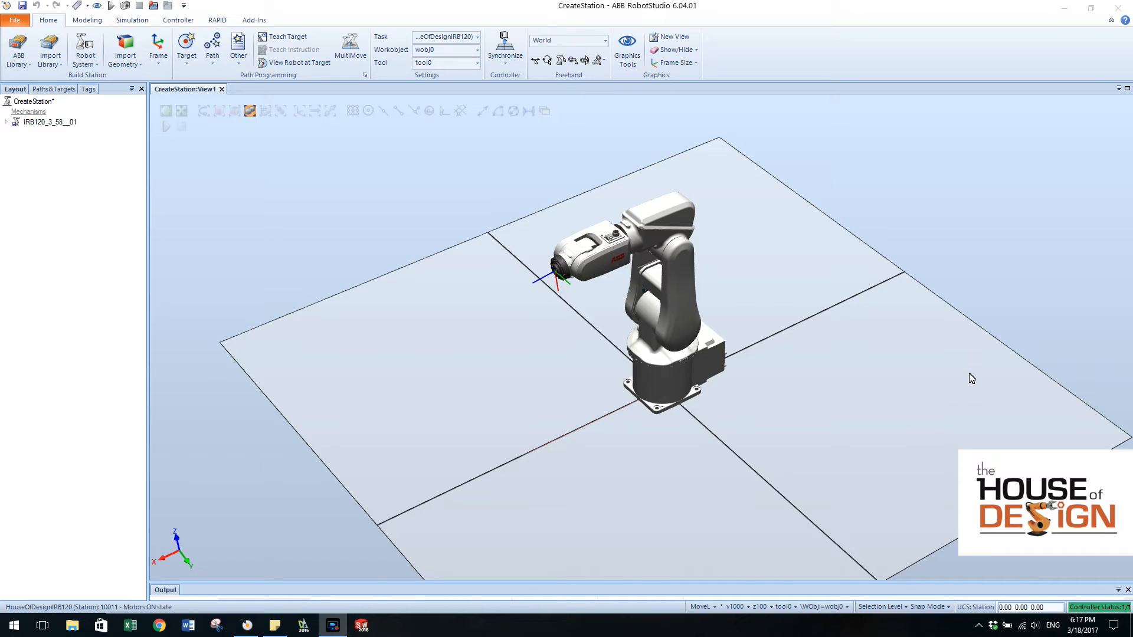
pyautogui.moveTo(794, 283)
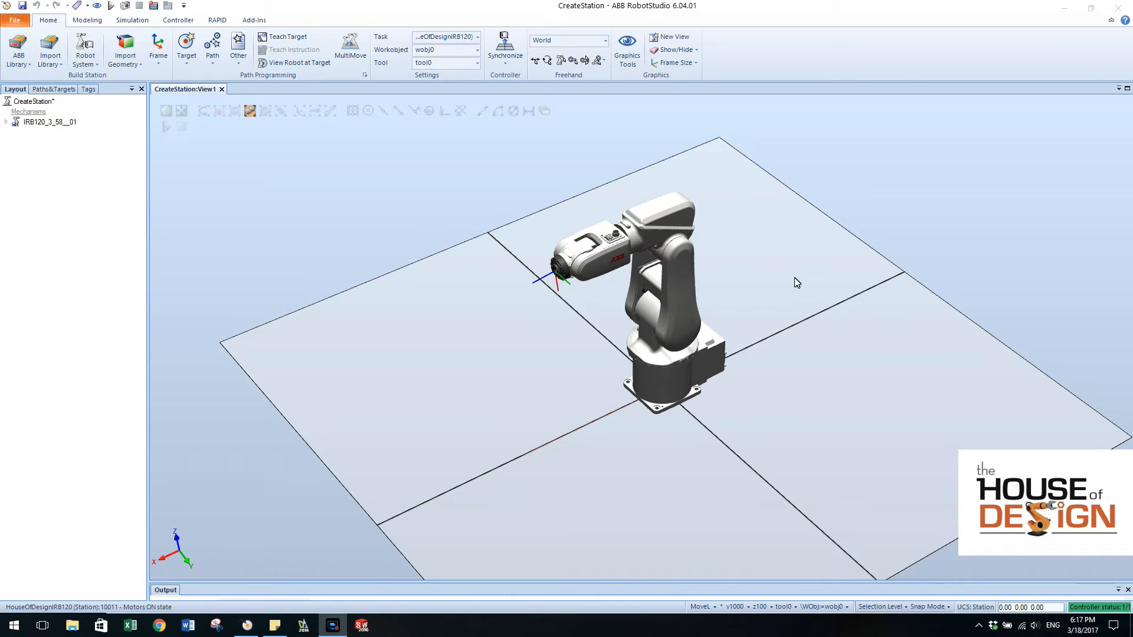
pyautogui.moveTo(818, 325)
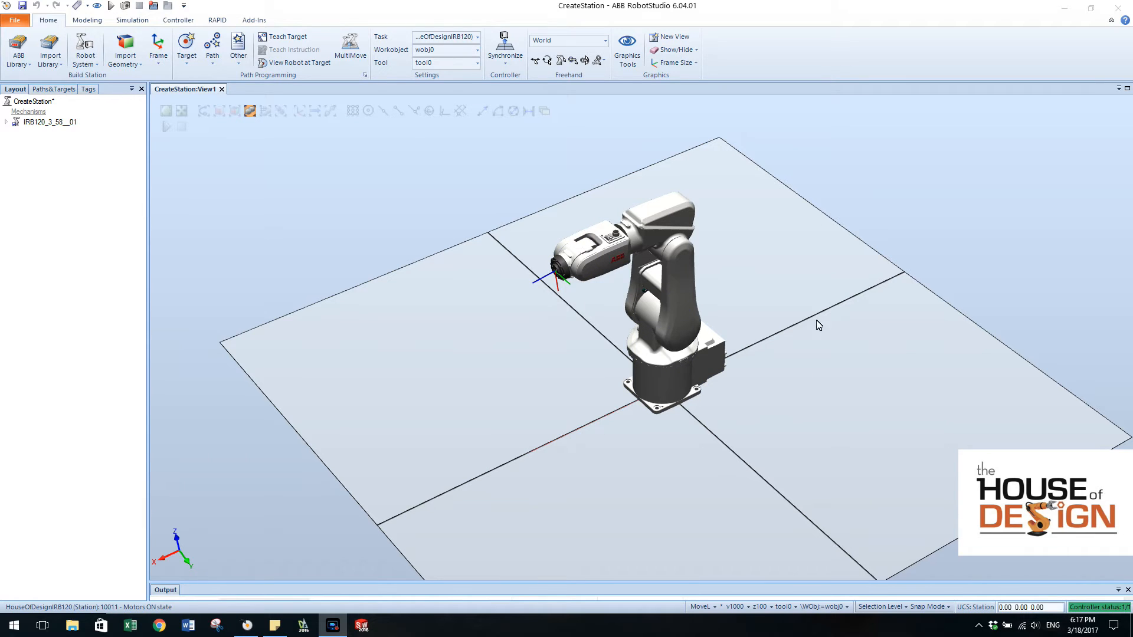
pyautogui.moveTo(622, 213)
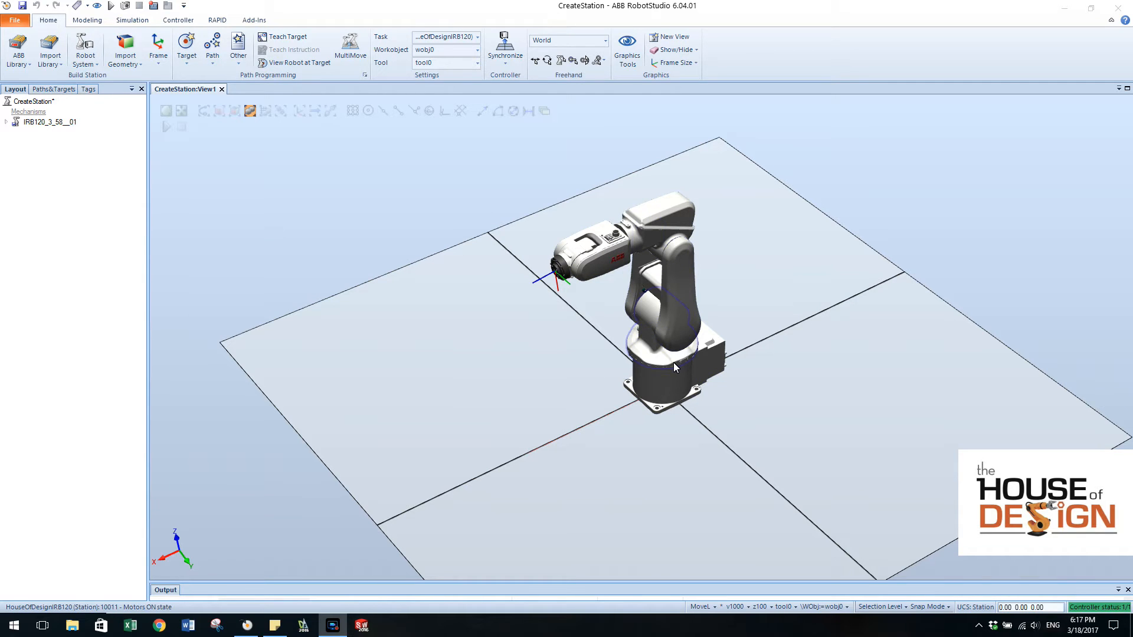
pyautogui.moveTo(708, 300)
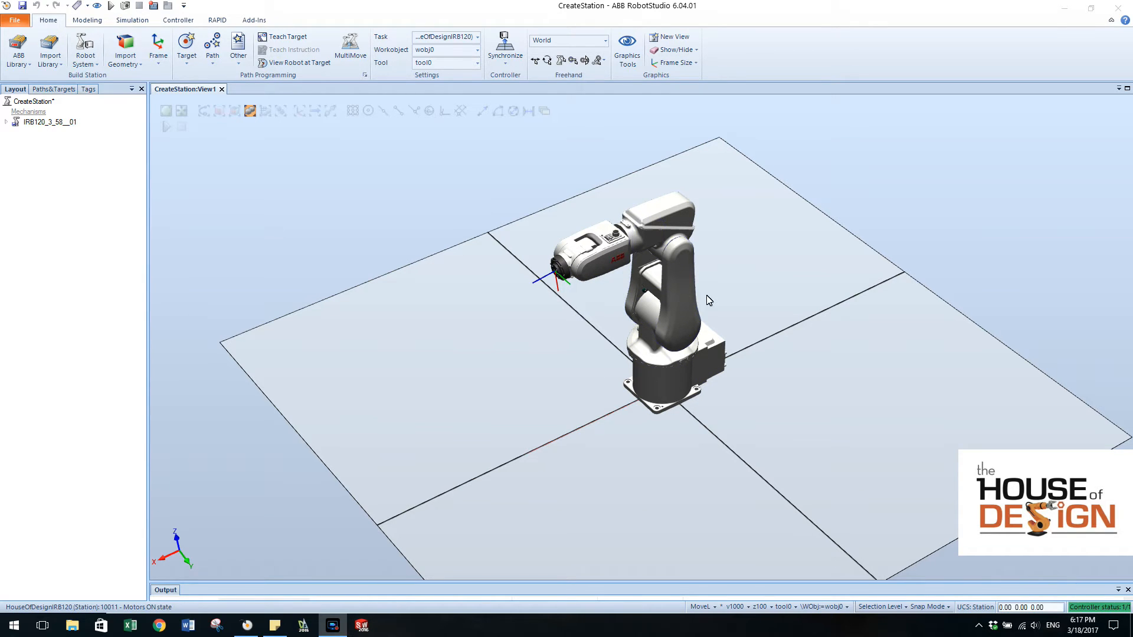
pyautogui.moveTo(734, 227)
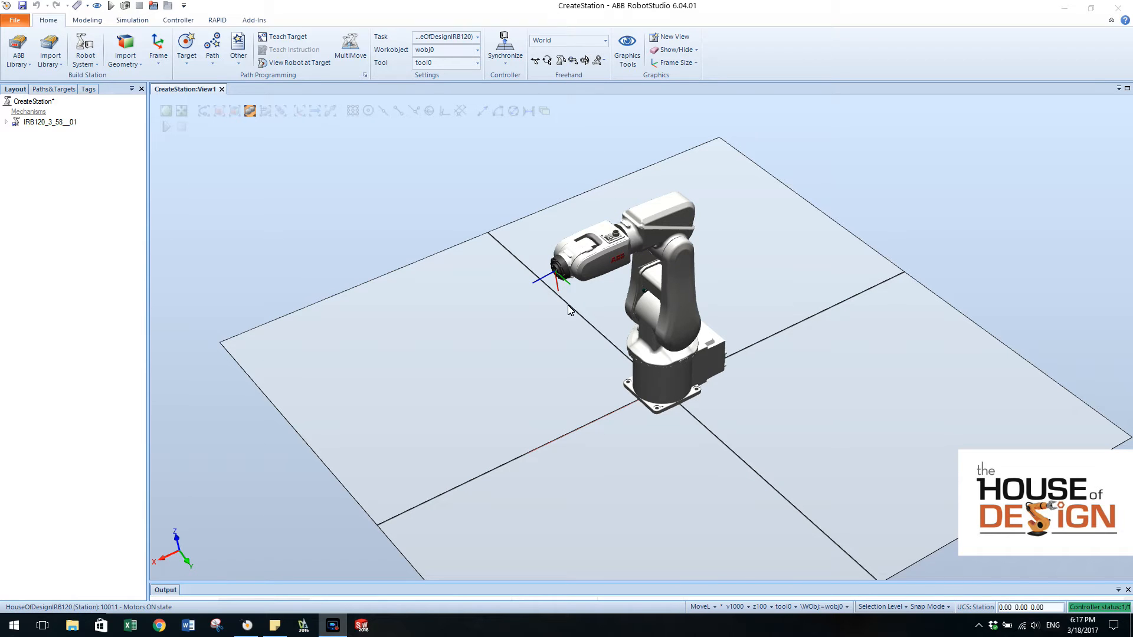
# Choose the Freehand jog tool to move the IRB120's tool end linearly
pyautogui.click(700, 390)
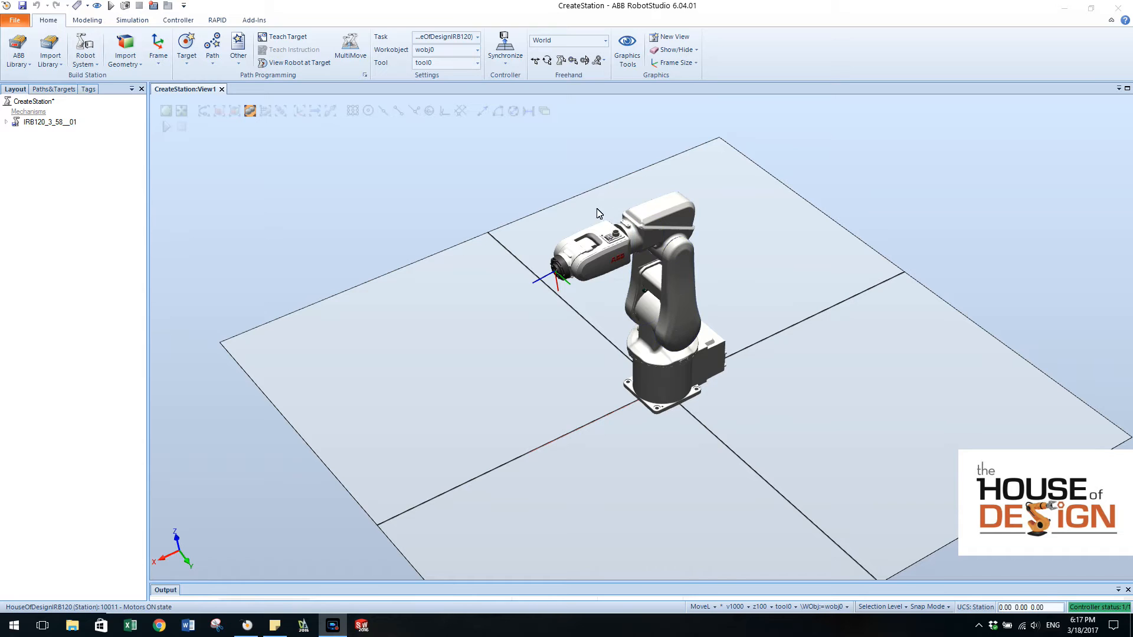
pyautogui.moveTo(607, 215)
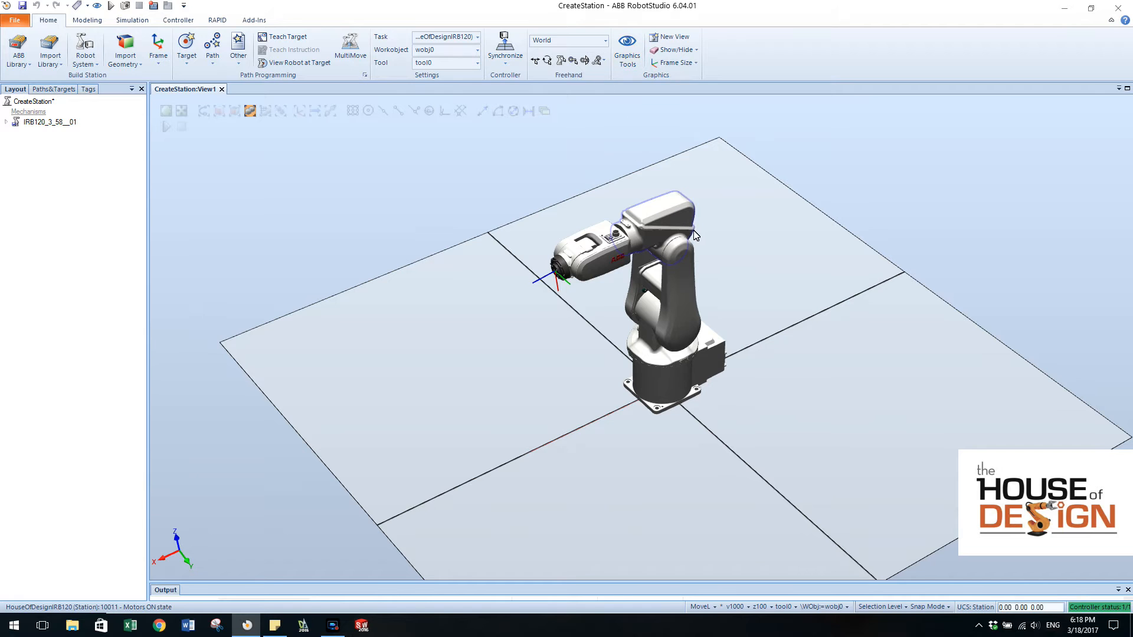
pyautogui.moveTo(573, 60)
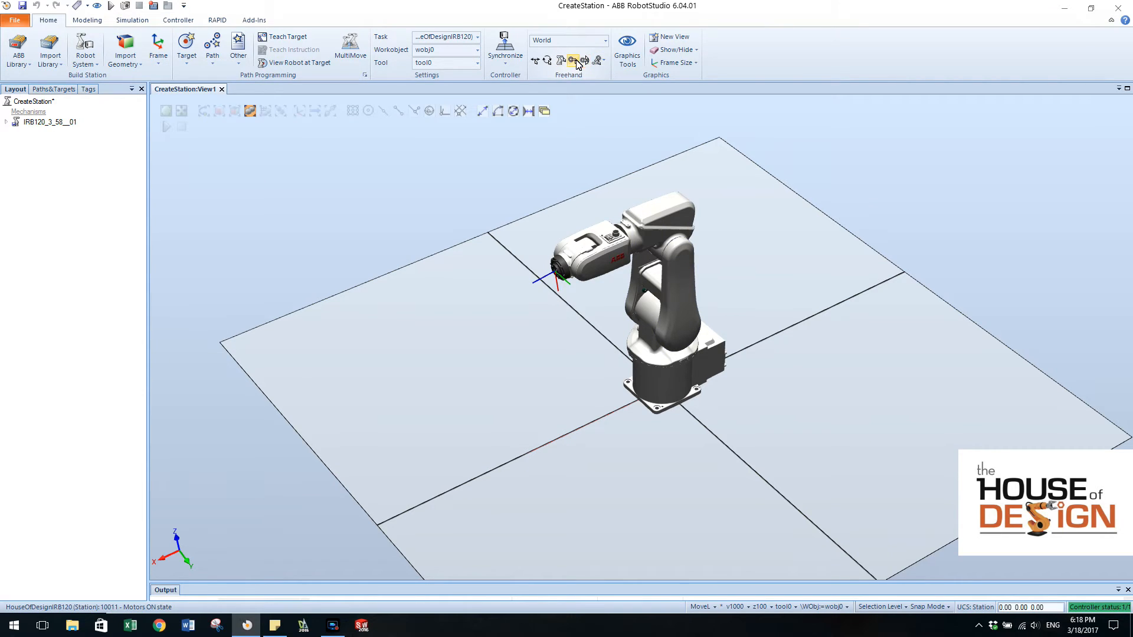
pyautogui.click(573, 60)
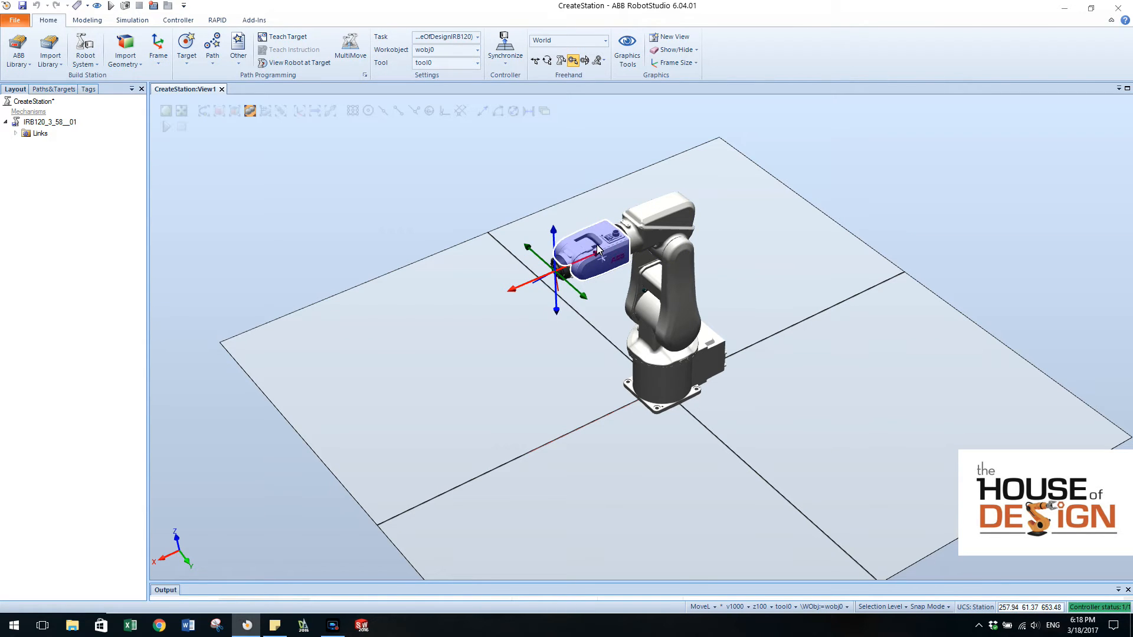
pyautogui.moveTo(617, 250)
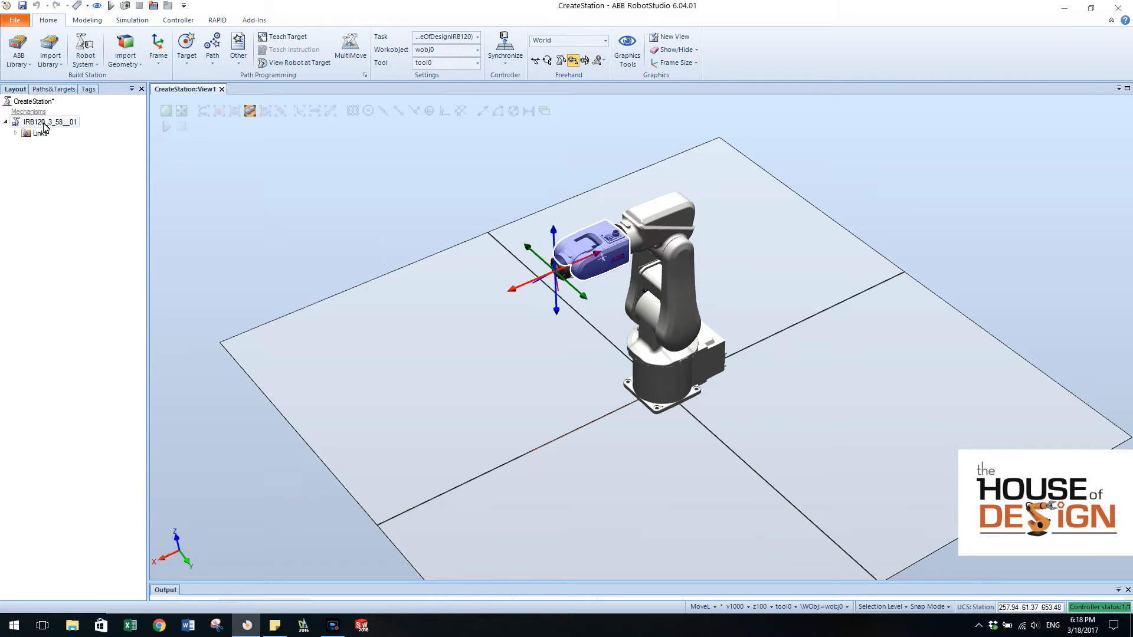
# Open Mechanism Joint Jog for the IRB120 from its Layout tree context menu
pyautogui.rightClick(47, 121)
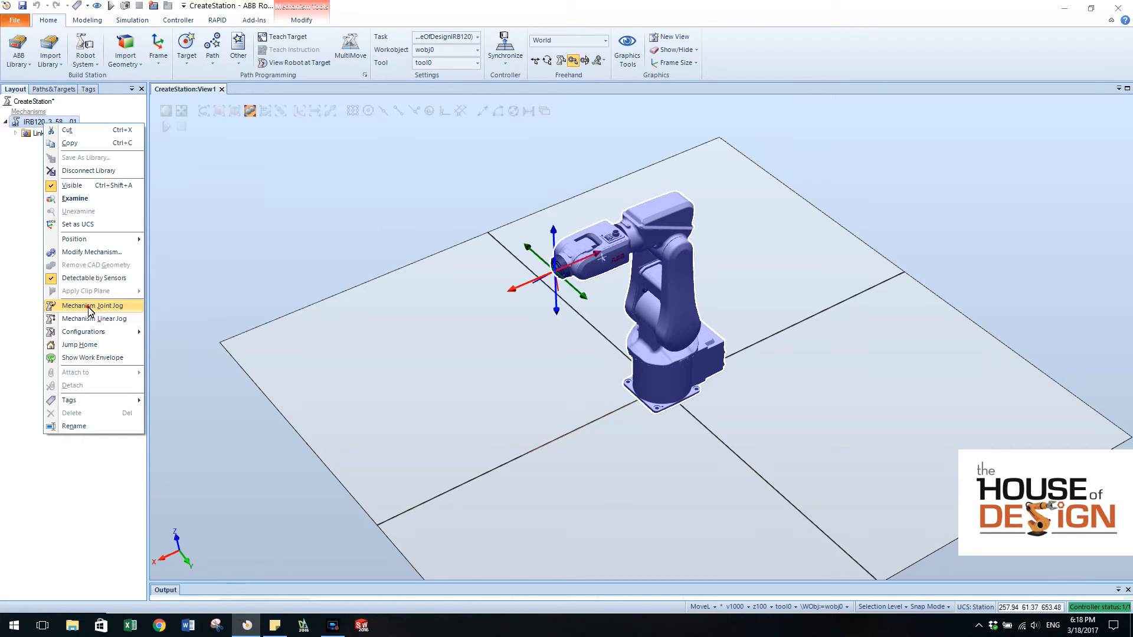
pyautogui.click(90, 305)
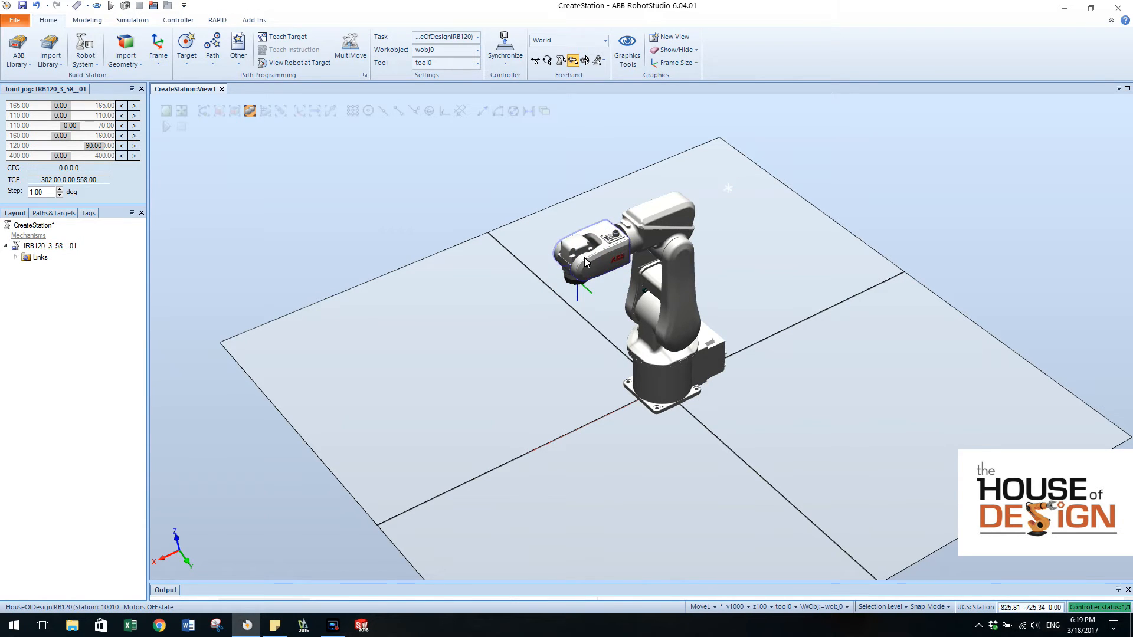
pyautogui.click(589, 249)
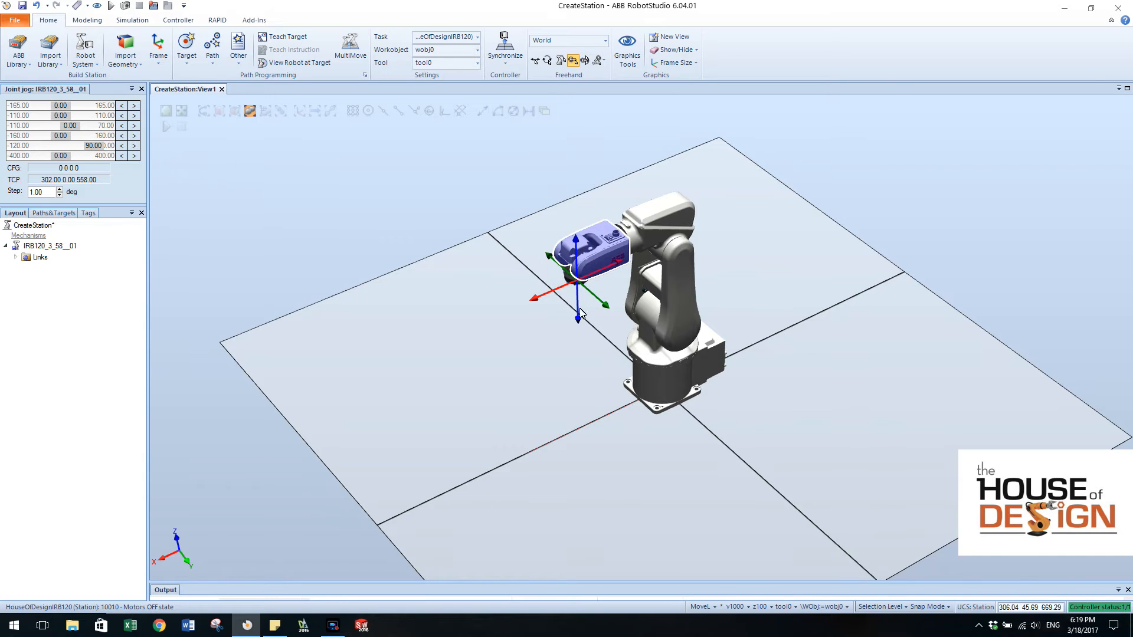
pyautogui.moveTo(607, 311)
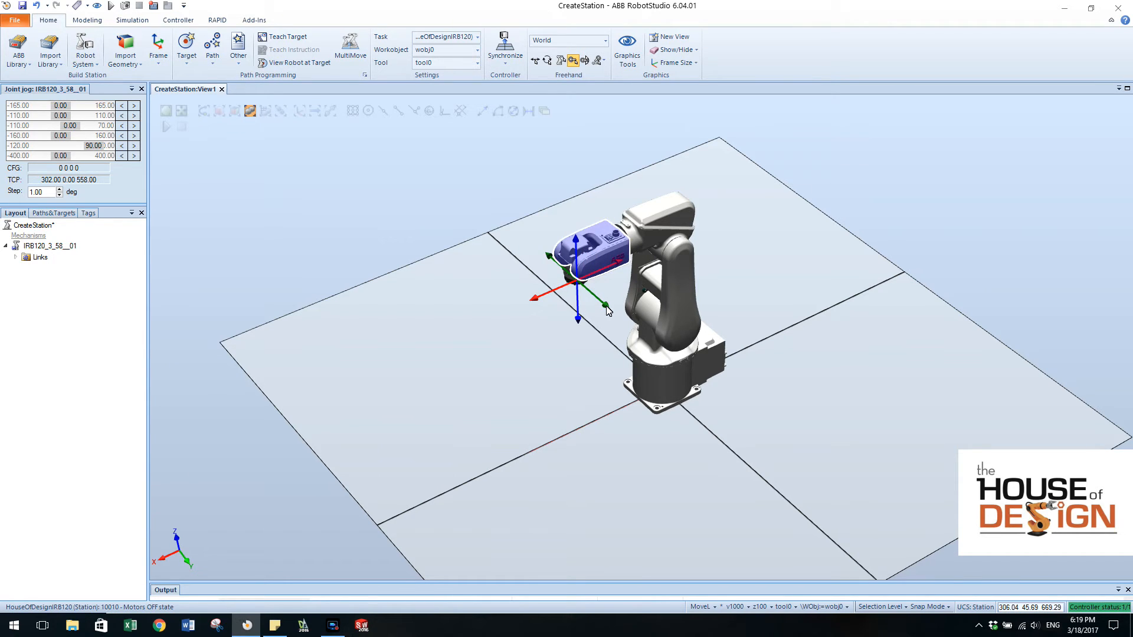
pyautogui.moveTo(562, 197)
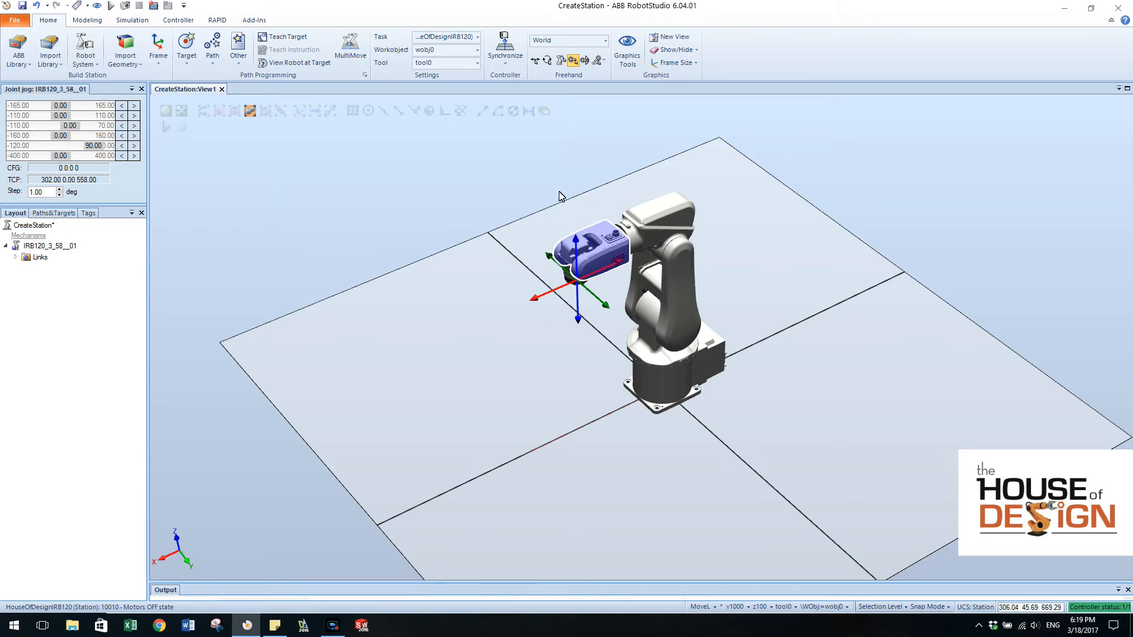
pyautogui.moveTo(360, 18)
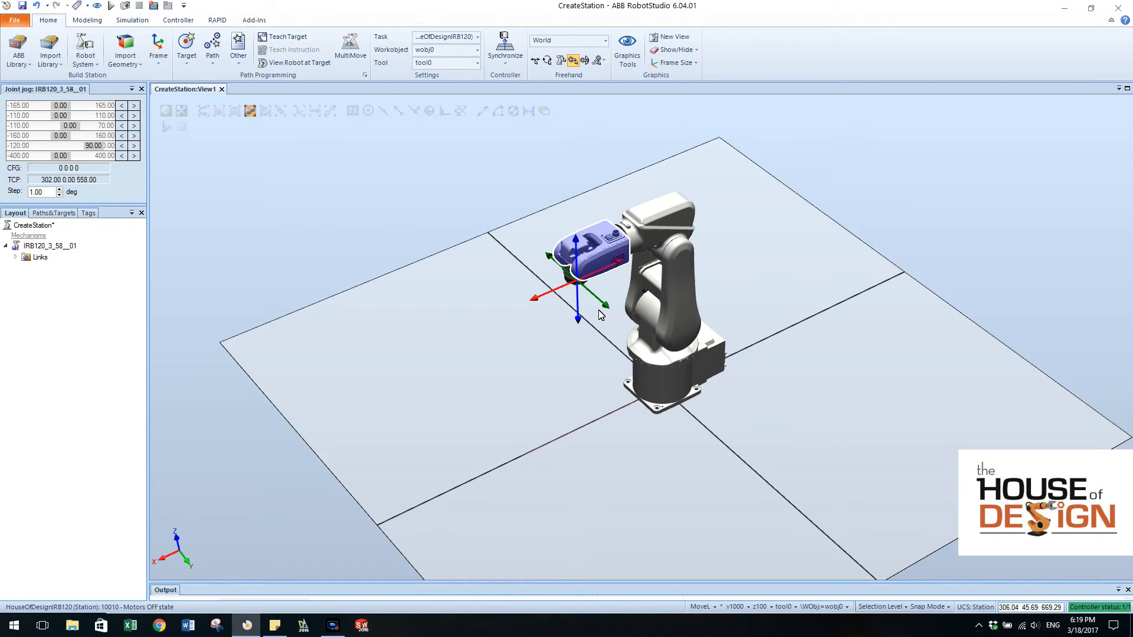
pyautogui.moveTo(612, 303)
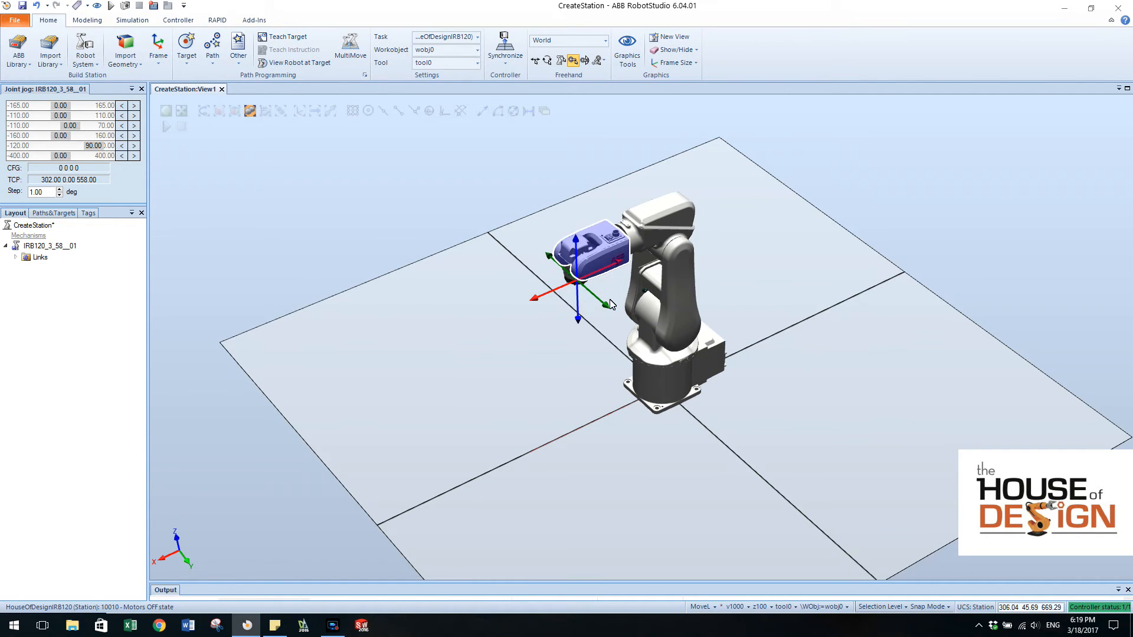
# Teach the current IRB120 poses as targets, jogging the tool to a new position
pyautogui.click(284, 37)
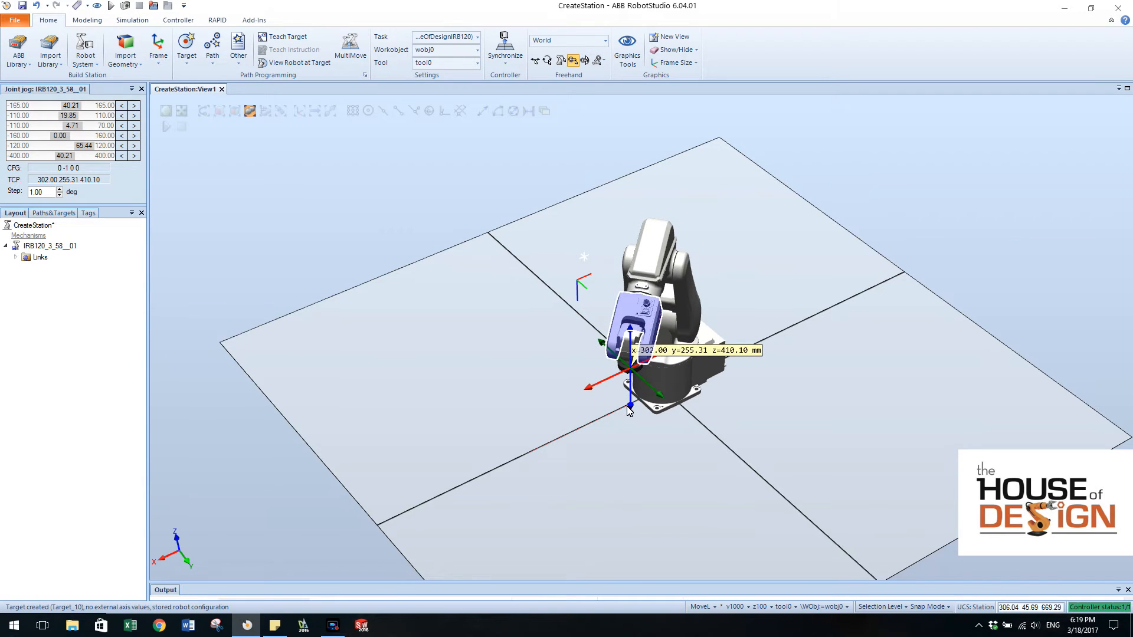
pyautogui.click(288, 37)
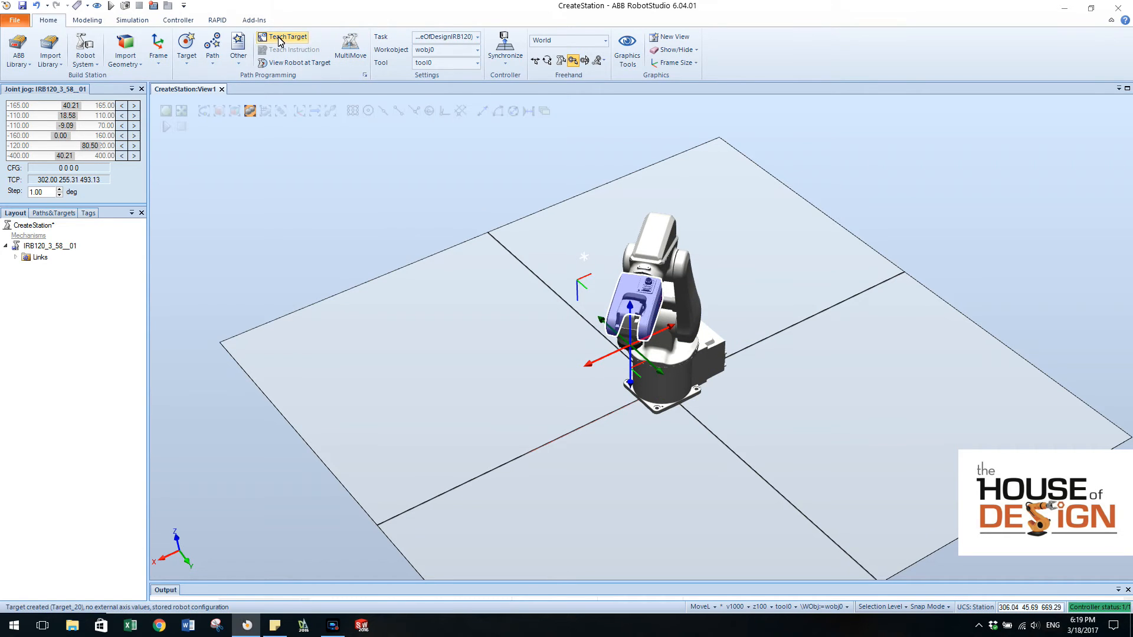
pyautogui.click(284, 37)
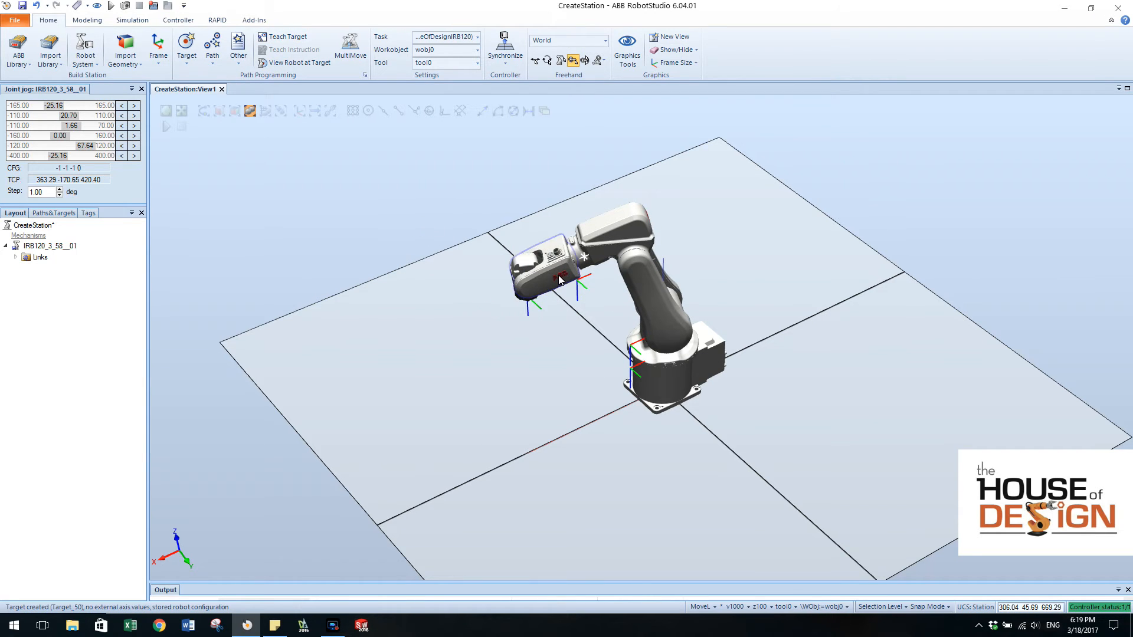
pyautogui.moveTo(560, 280); pyautogui.dragTo(535, 239)
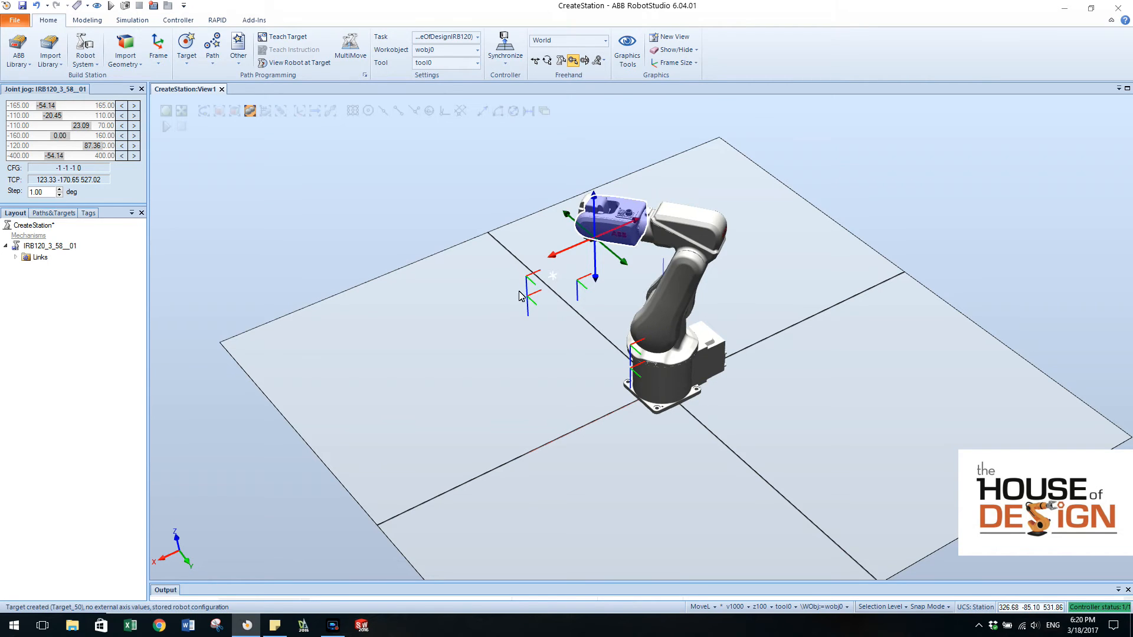
pyautogui.moveTo(62, 230)
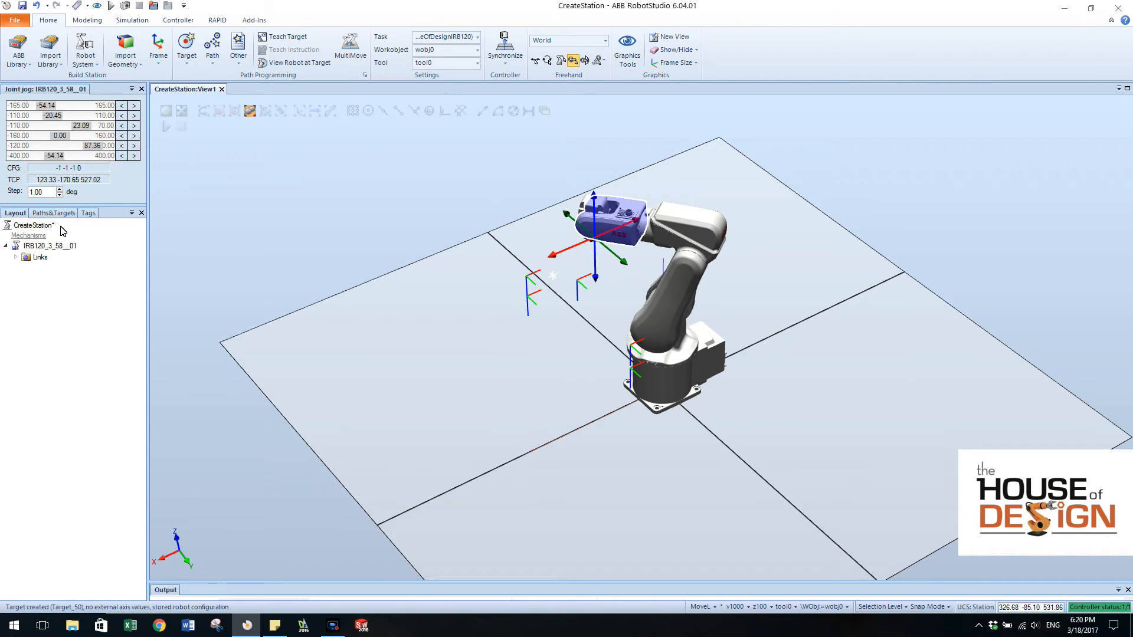
# Expand the controller, T_ROB1 and wobj0, then select Target_10 through Target_50
pyautogui.click(54, 213)
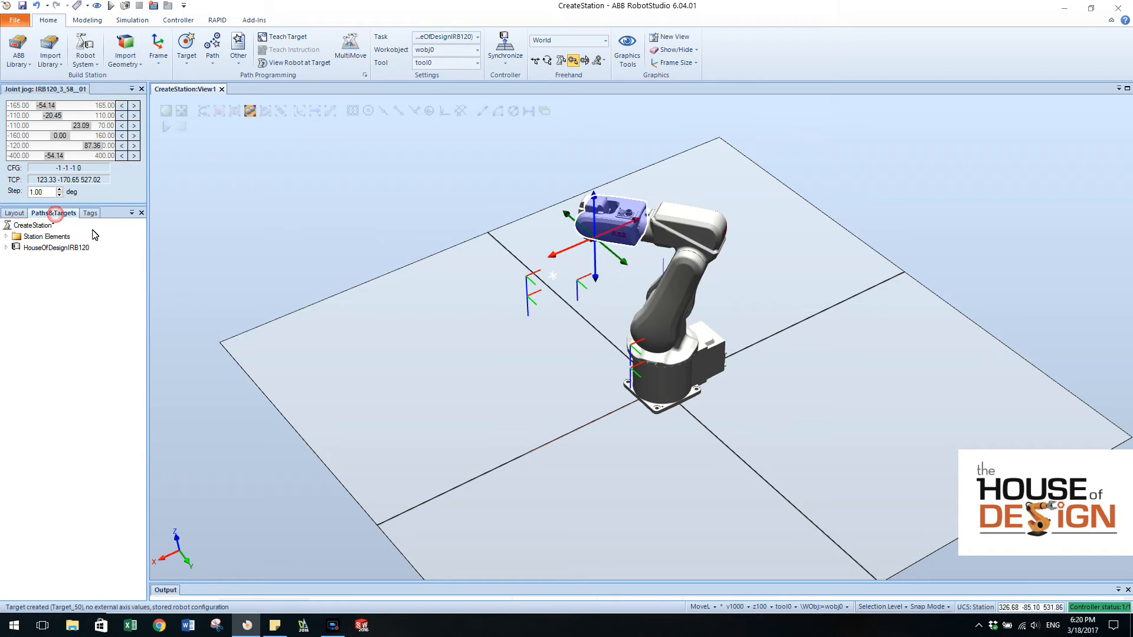
pyautogui.click(6, 248)
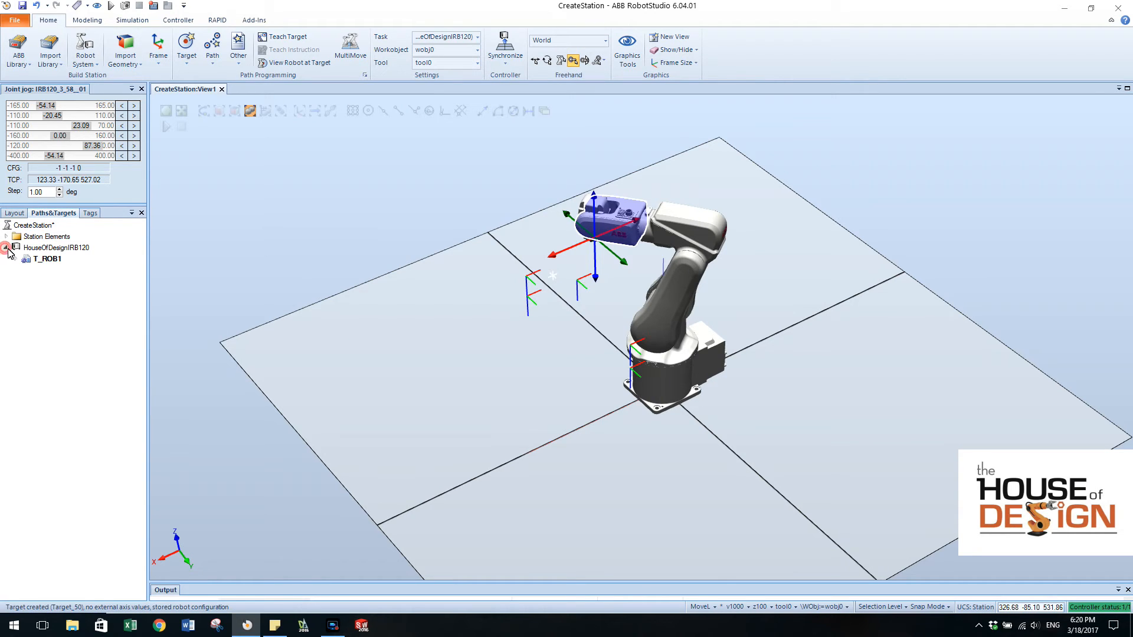
pyautogui.click(17, 259)
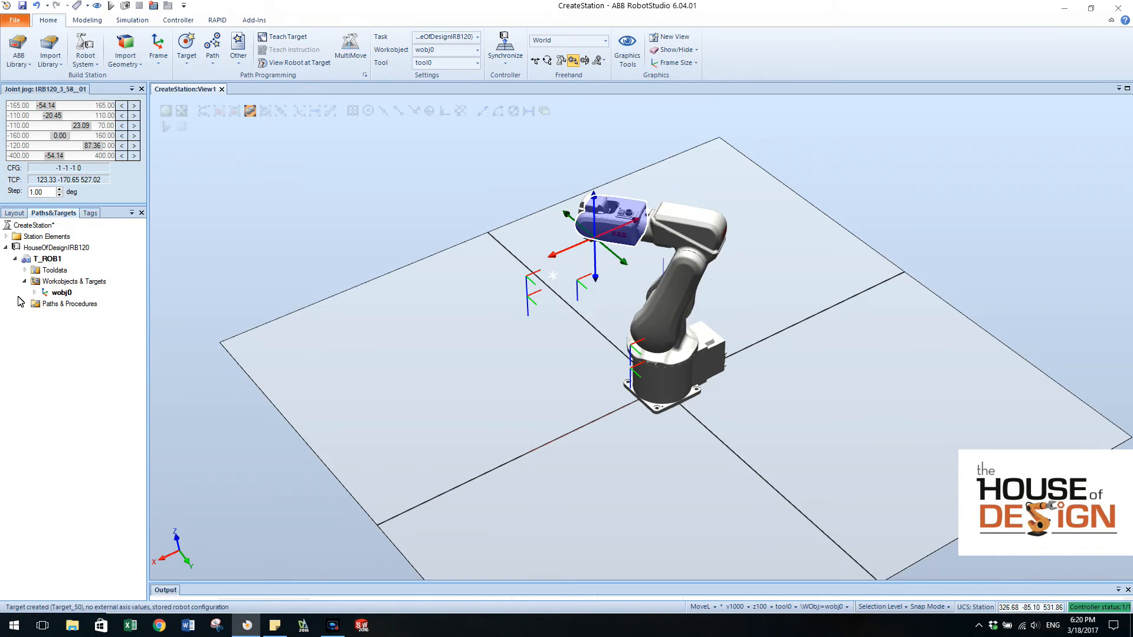
pyautogui.click(44, 293)
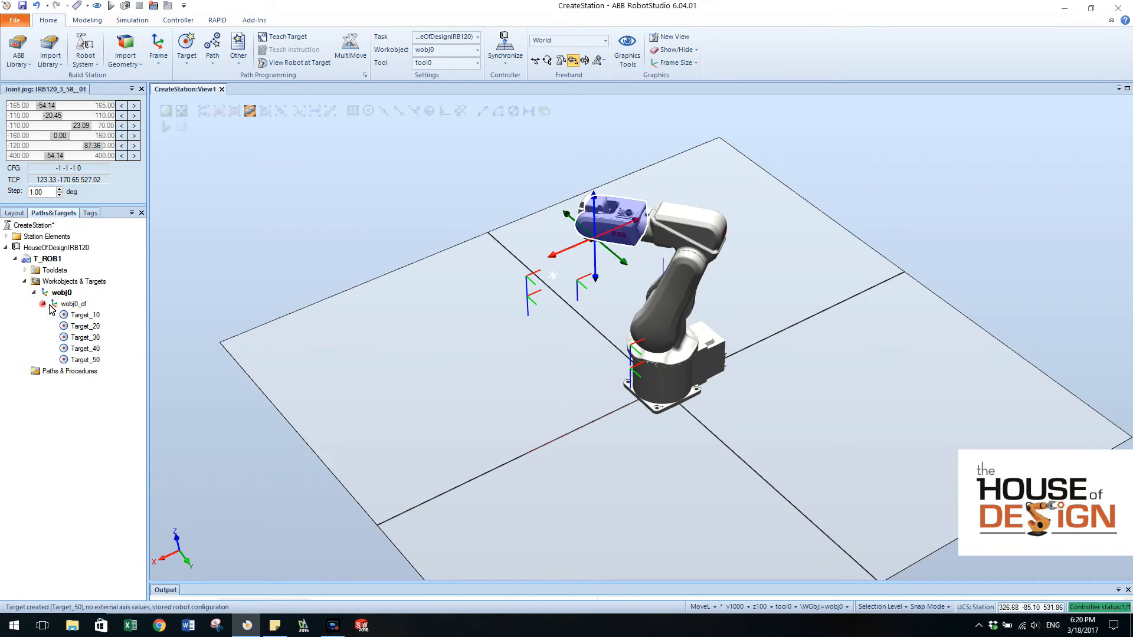
pyautogui.click(84, 325)
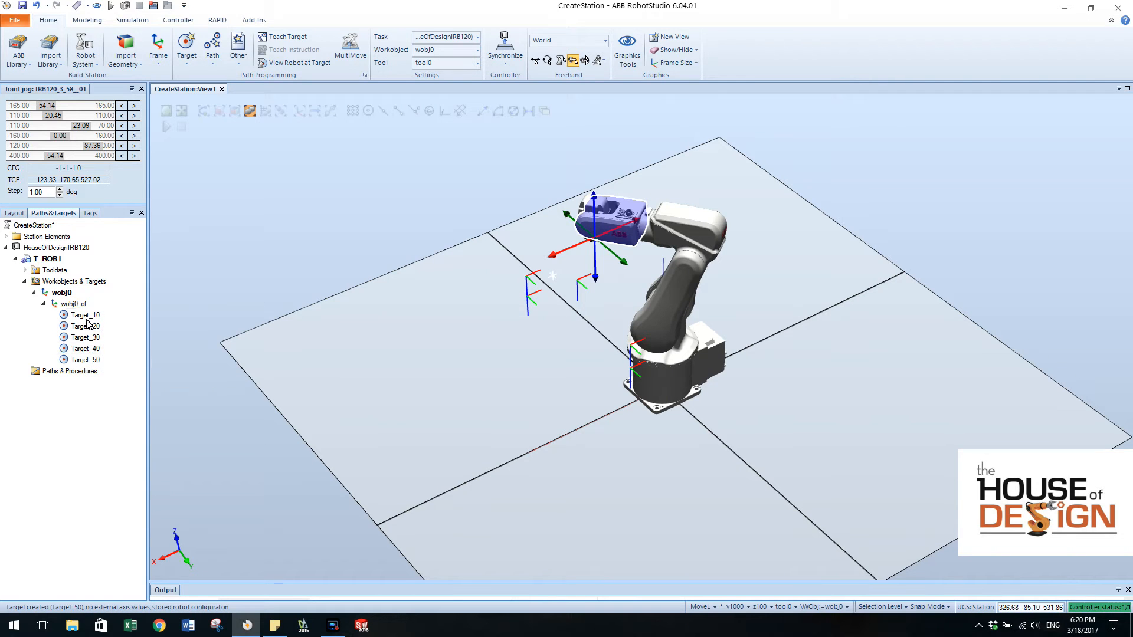
pyautogui.click(85, 337)
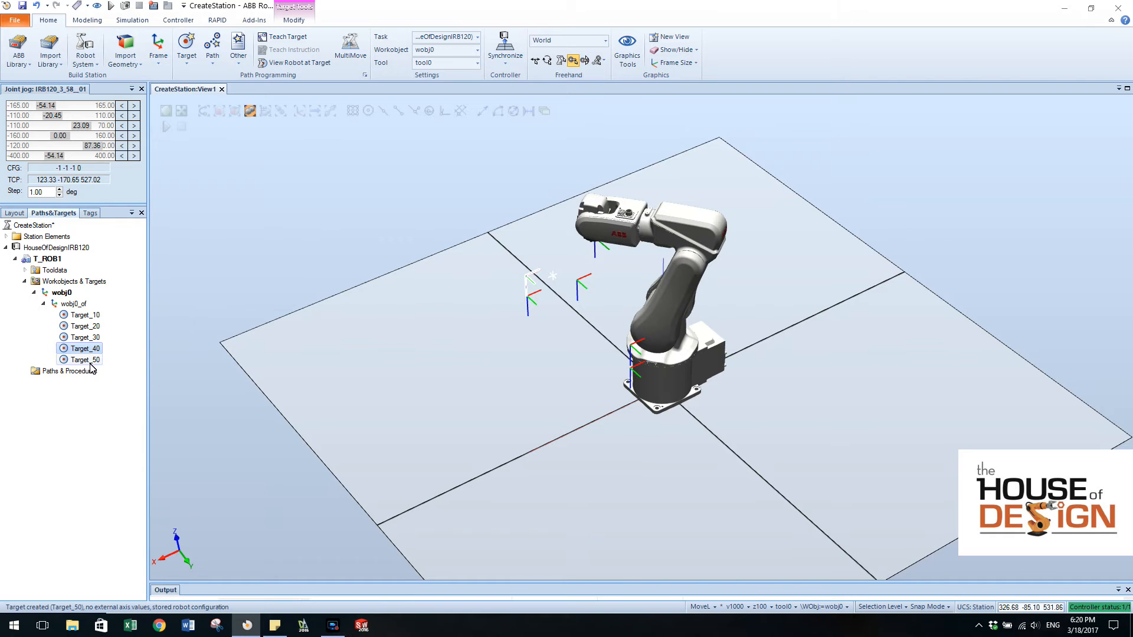
pyautogui.click(85, 359)
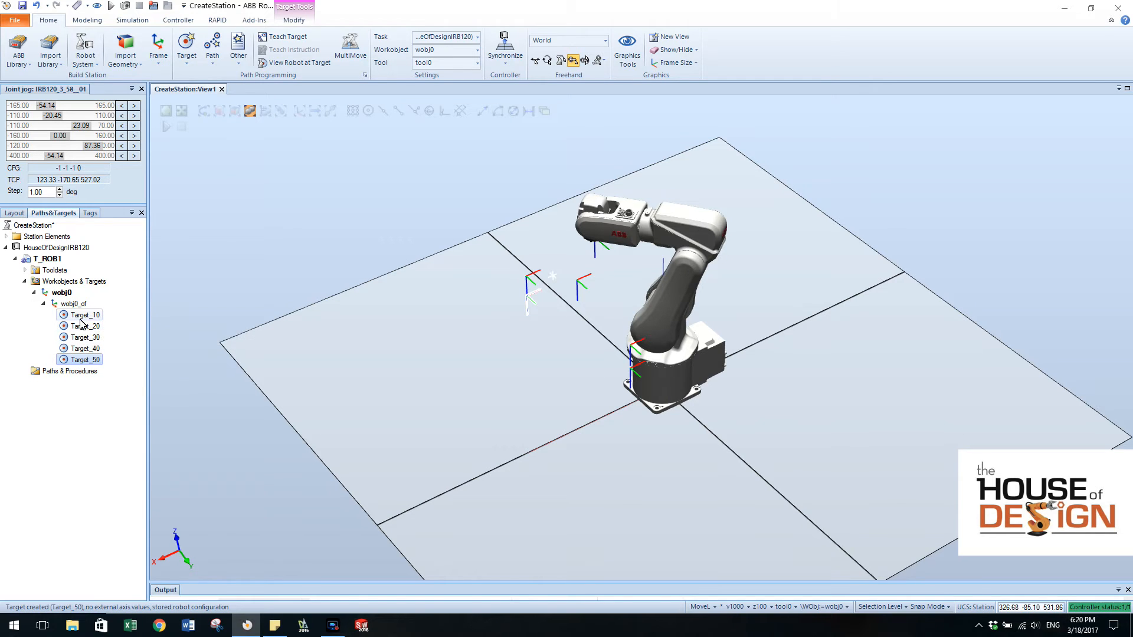
pyautogui.moveTo(84, 315)
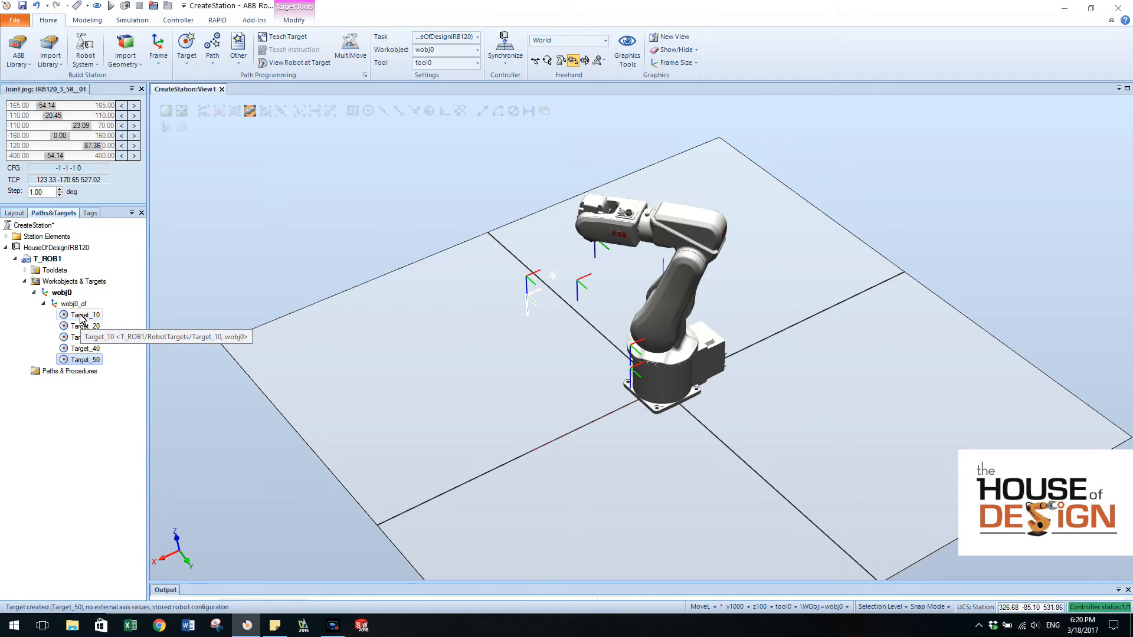
# Rename Target_10 onward to rtHome, rtPickDn, rtPickUp, rtPlaceDn and rtPlaceUp with F2
pyautogui.click(84, 315)
pyautogui.write('rHome')
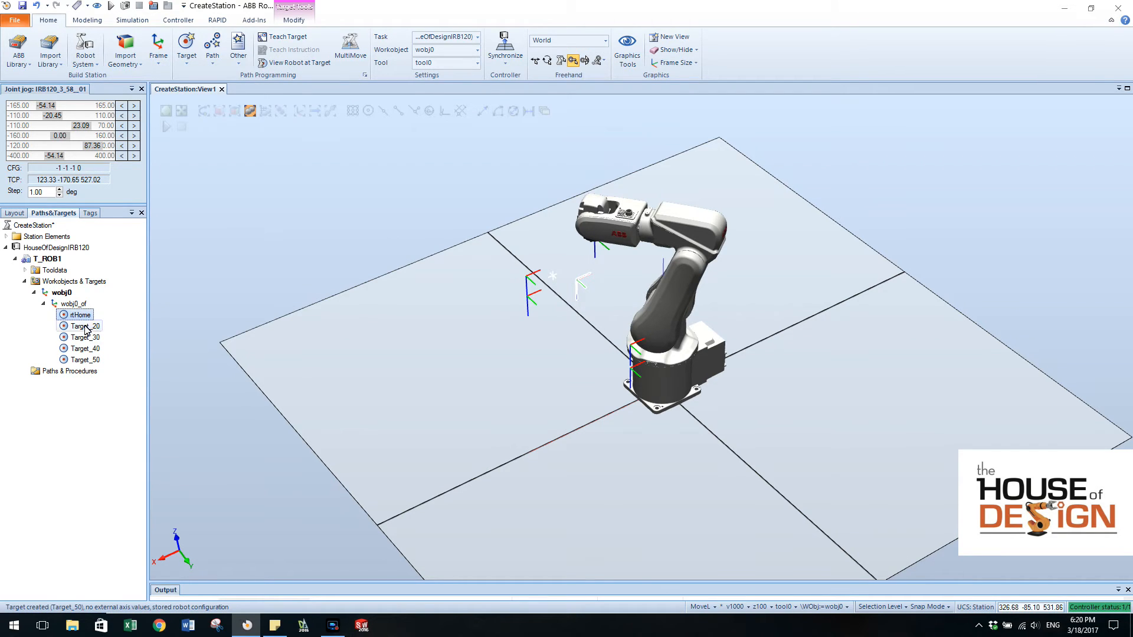
pyautogui.click(85, 326)
pyautogui.write('rPick')
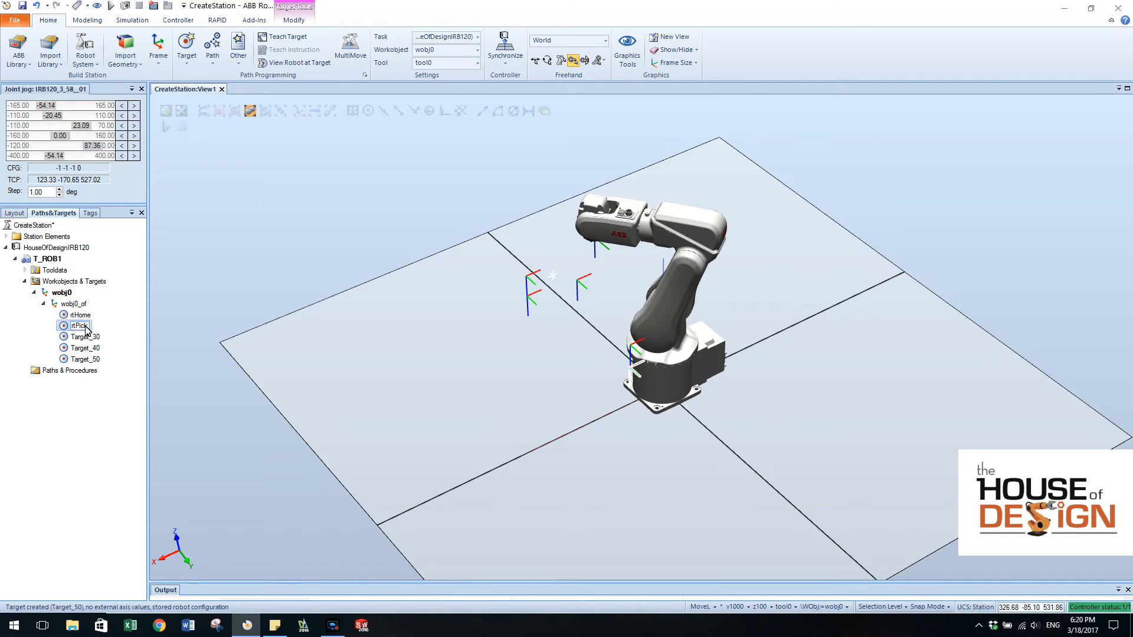
pyautogui.moveTo(78, 325)
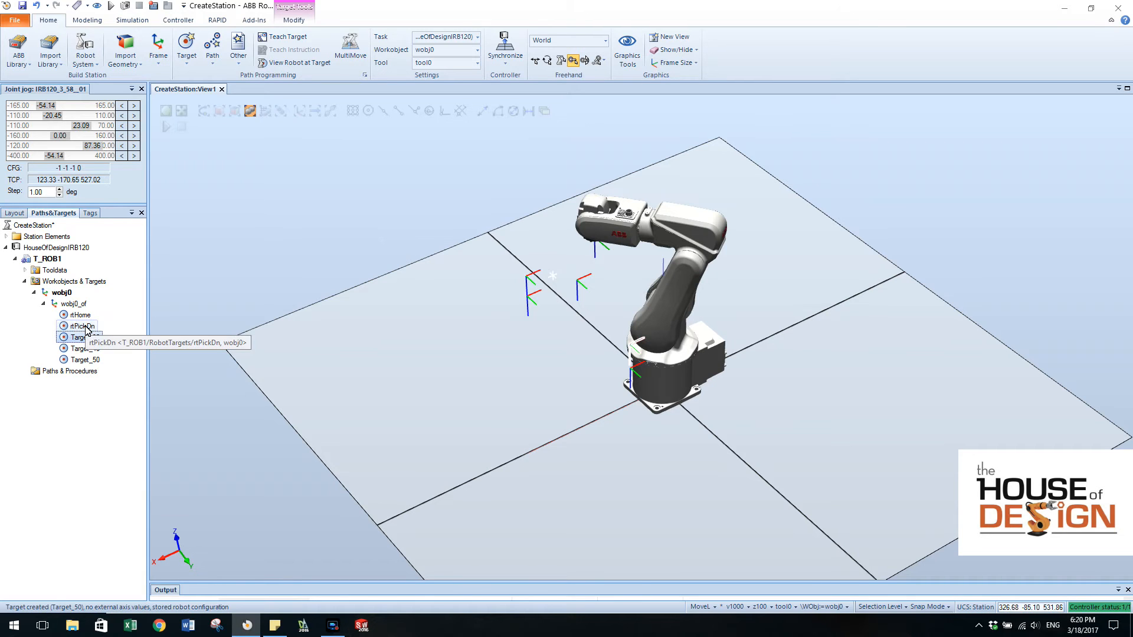
pyautogui.click(77, 338)
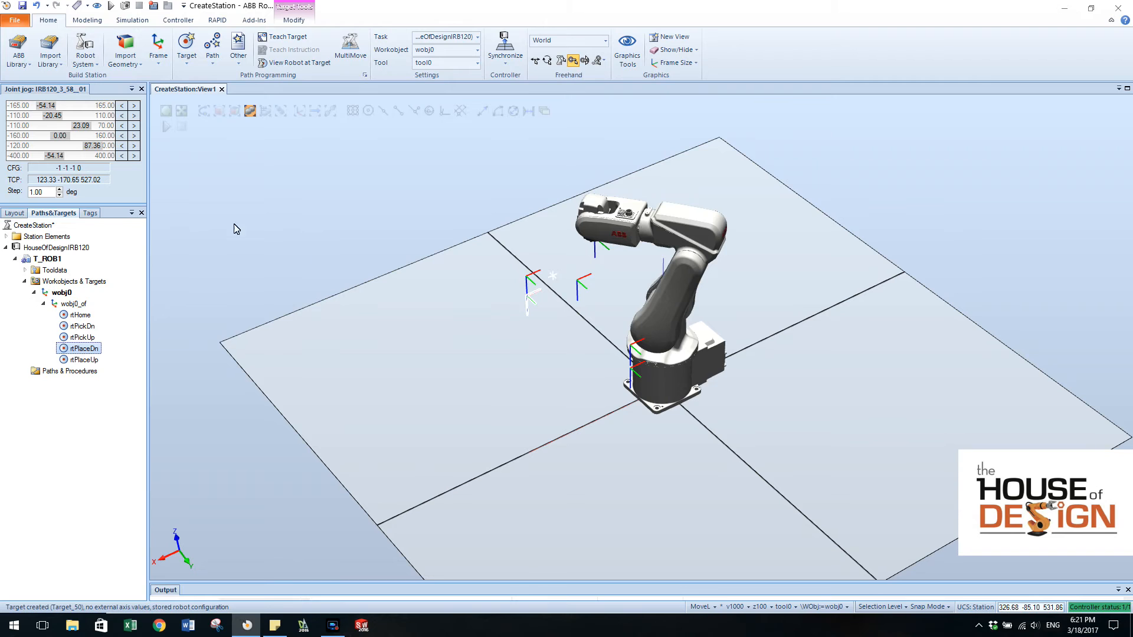
pyautogui.moveTo(602, 187)
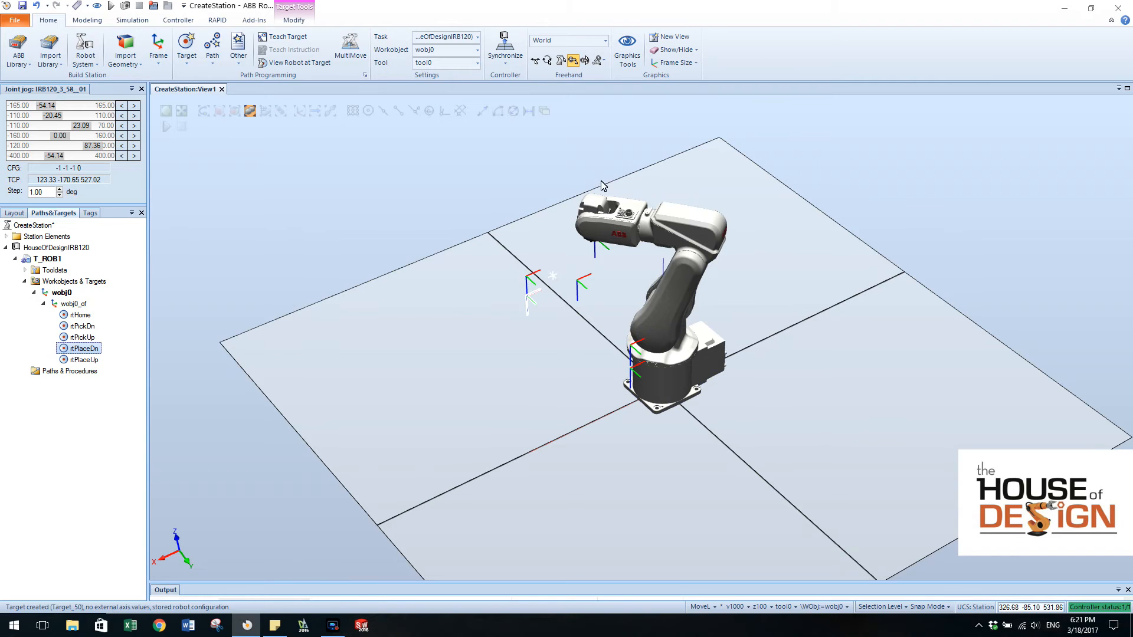
# Add all five targets to a new path, Path_10, and expand it
pyautogui.click(81, 314)
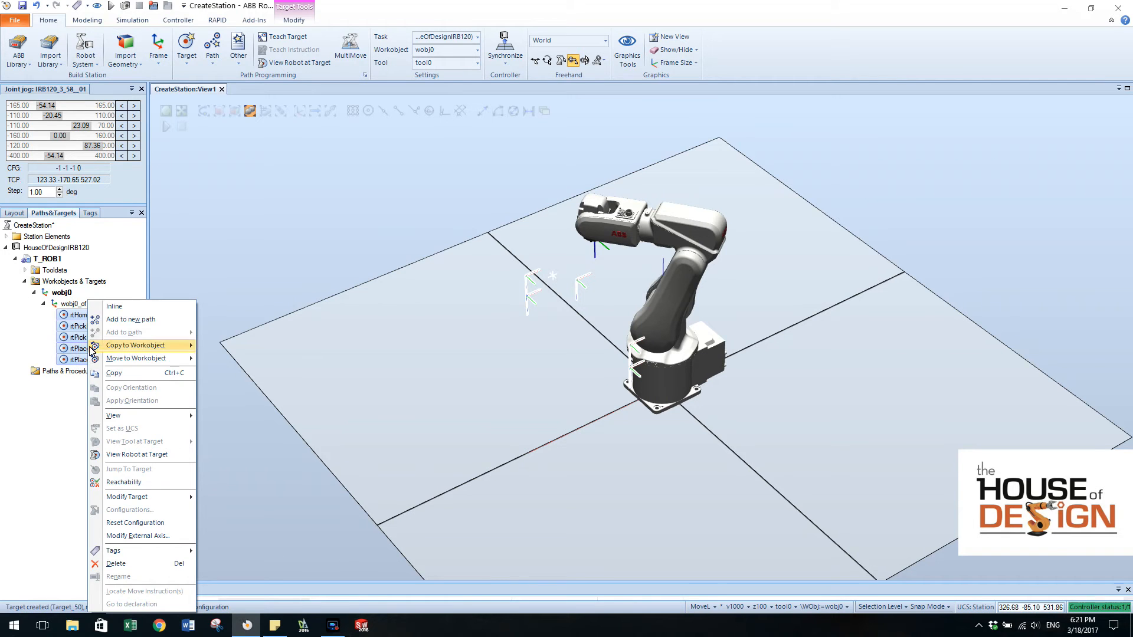
pyautogui.moveTo(131, 319)
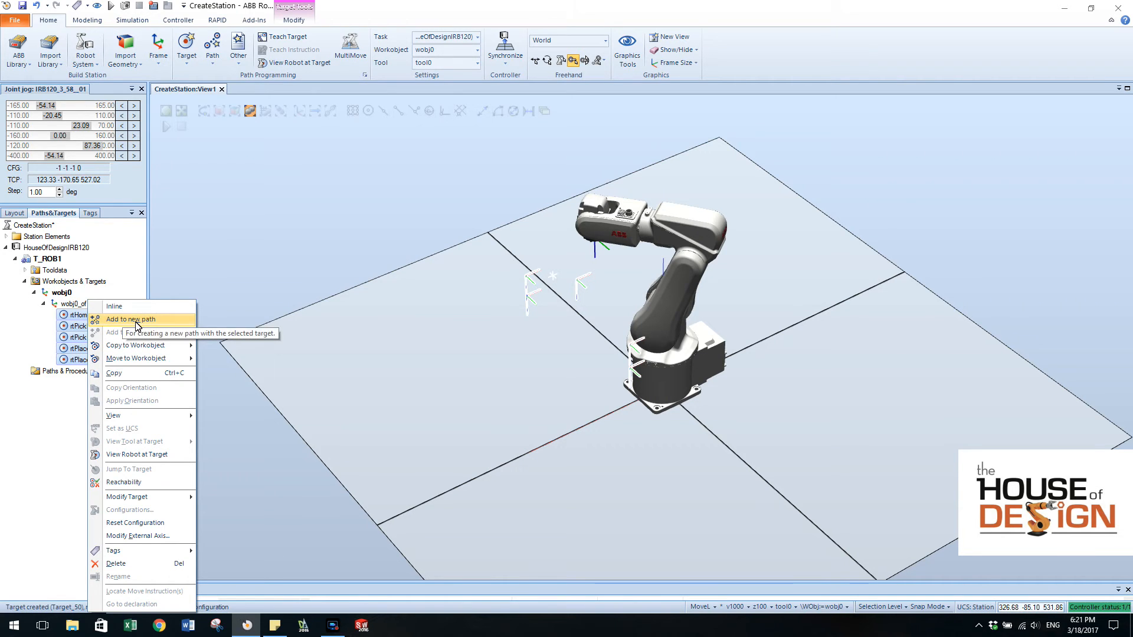
pyautogui.click(130, 320)
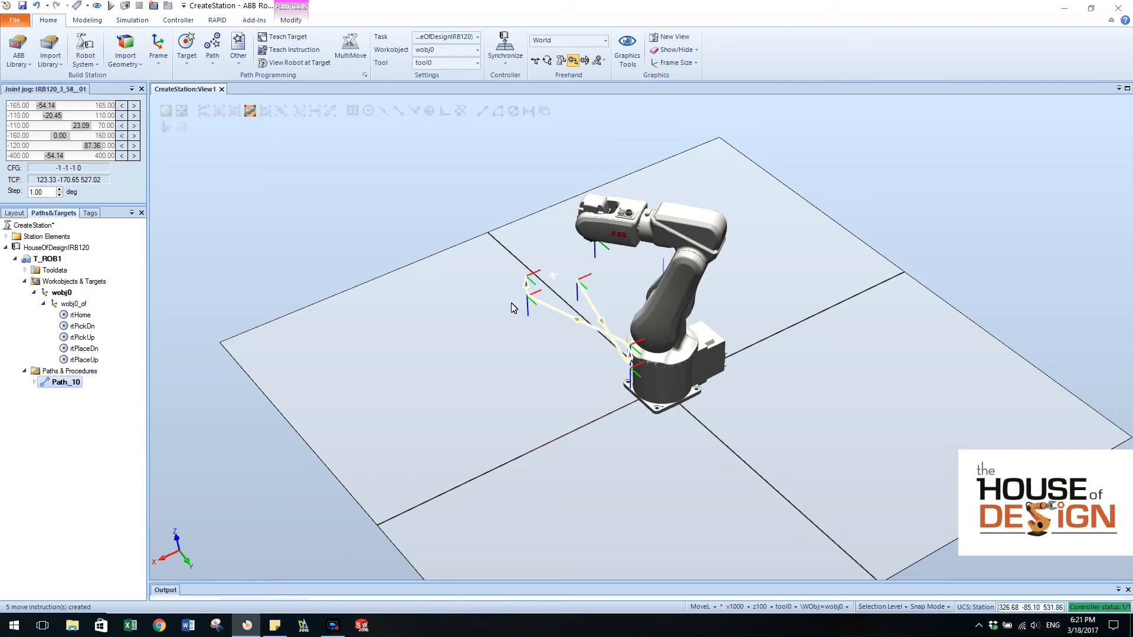
pyautogui.click(33, 382)
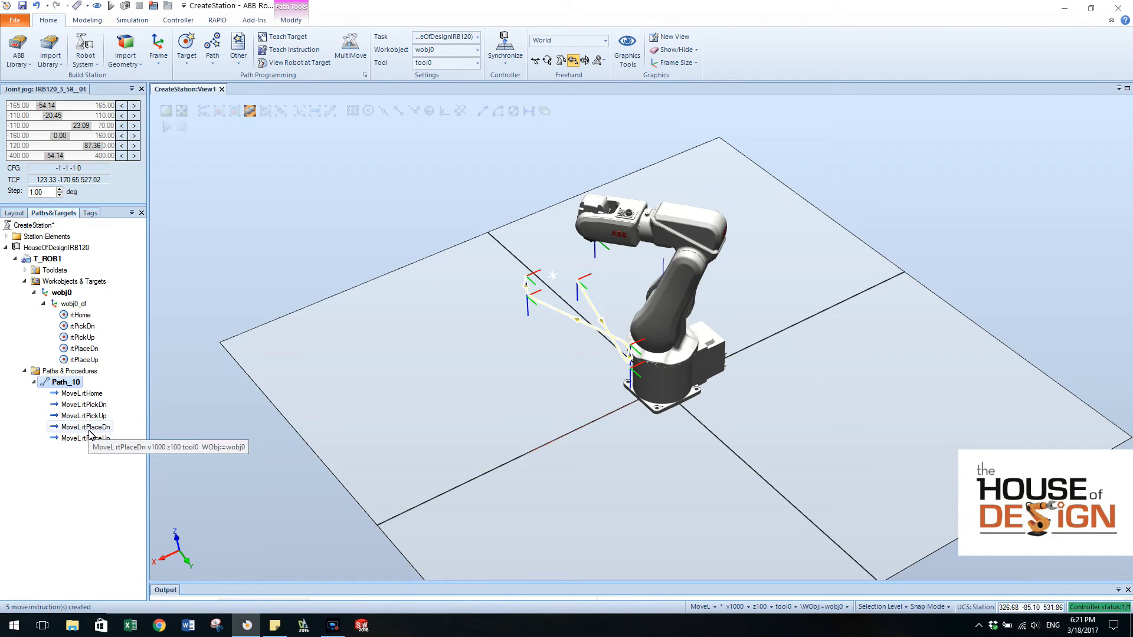
# Reorder and copy MoveL moves into home, pick up/down/up, place up/down/up order
pyautogui.click(82, 393)
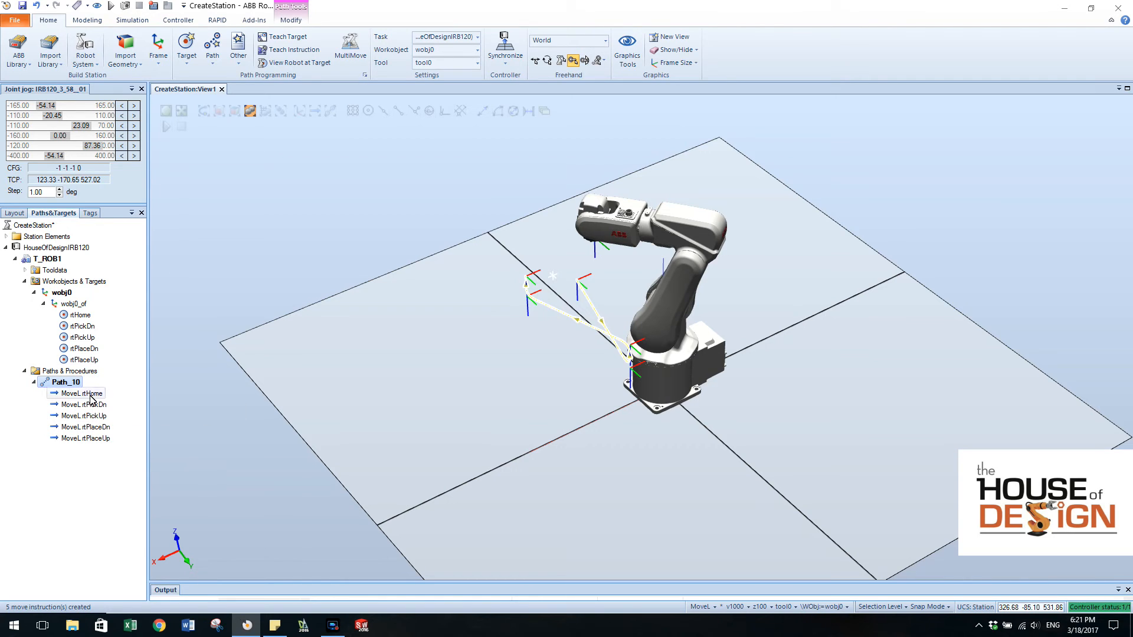
pyautogui.click(87, 415)
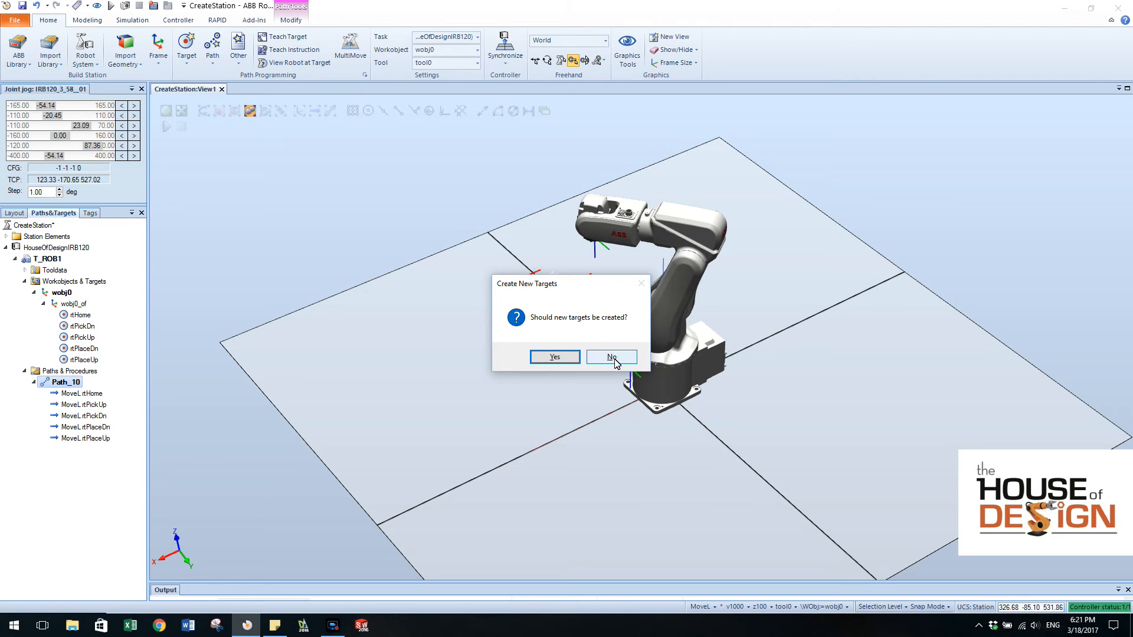
pyautogui.click(611, 357)
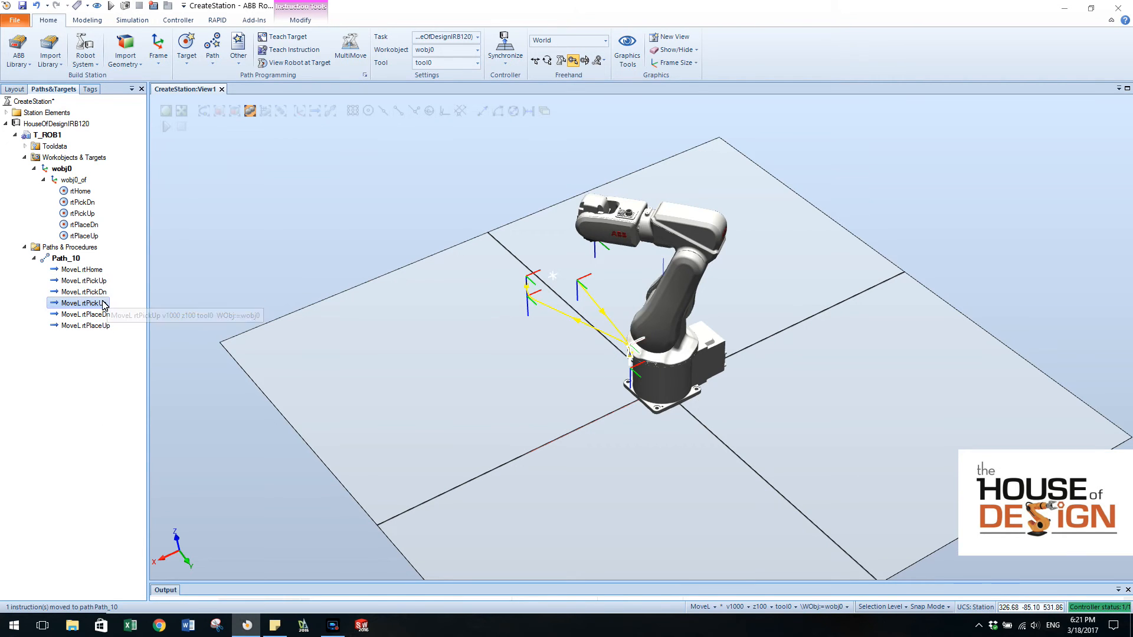
pyautogui.click(87, 325)
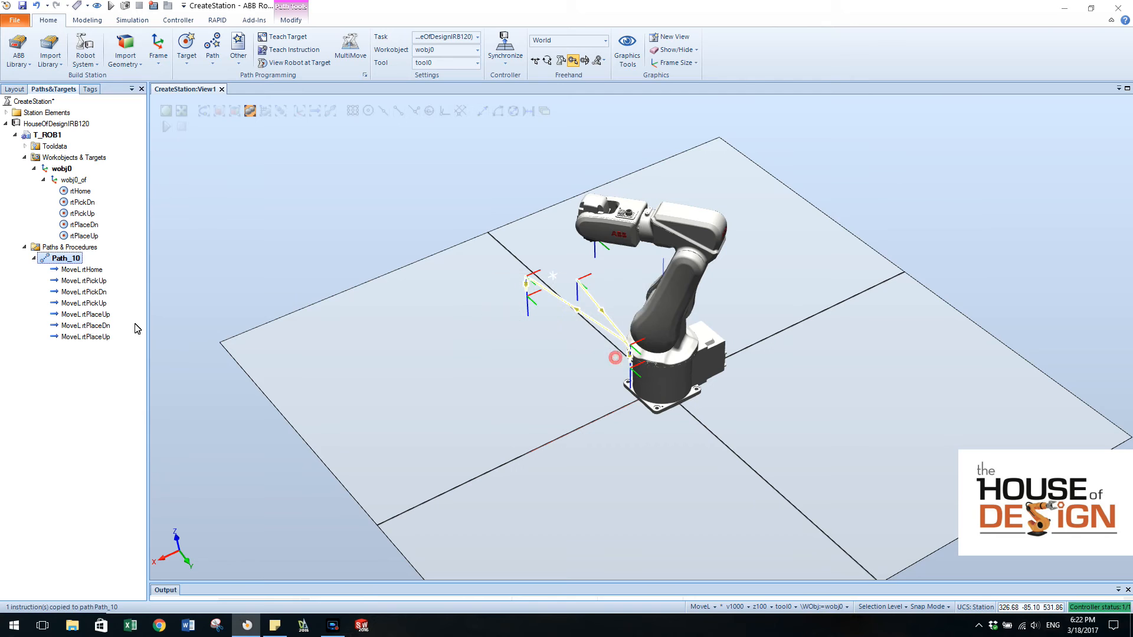
pyautogui.click(83, 280)
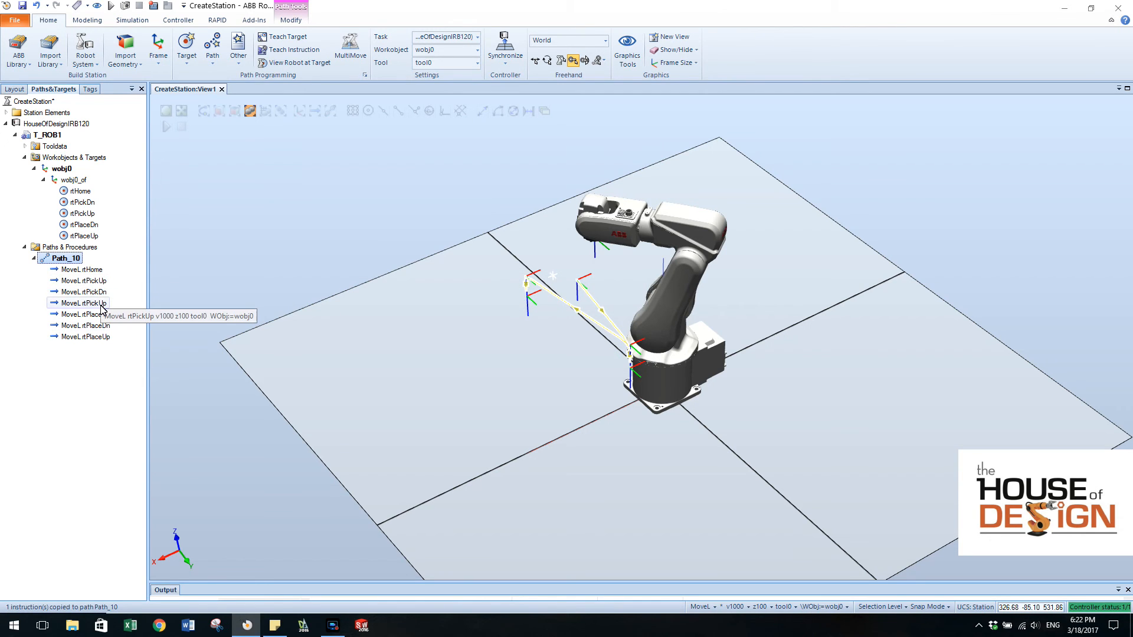
pyautogui.moveTo(105, 352)
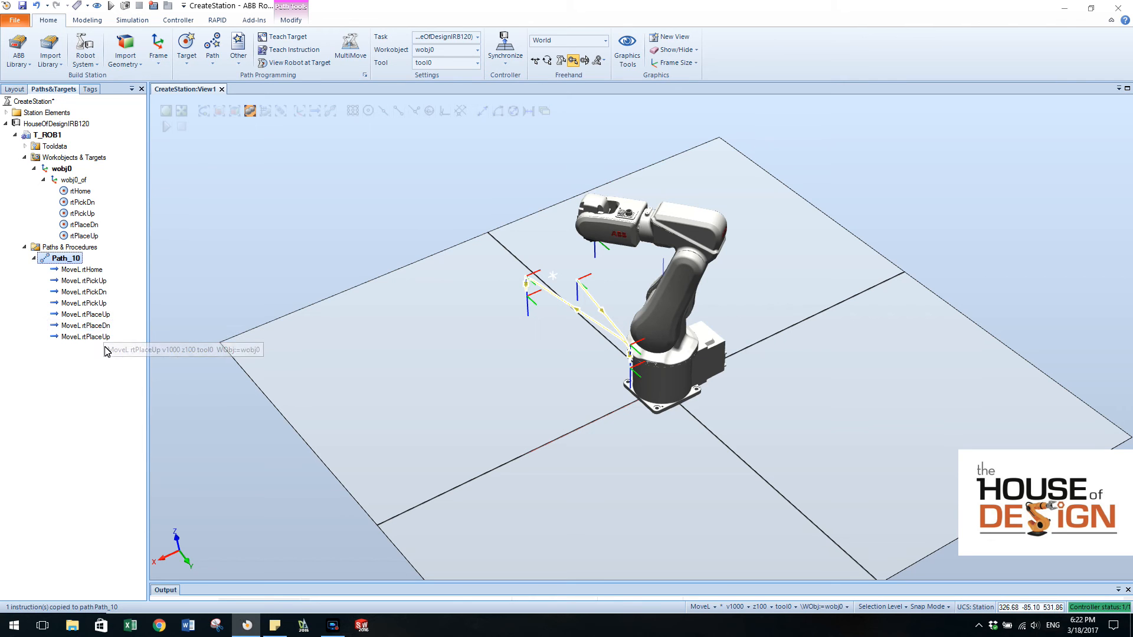
pyautogui.moveTo(473, 389)
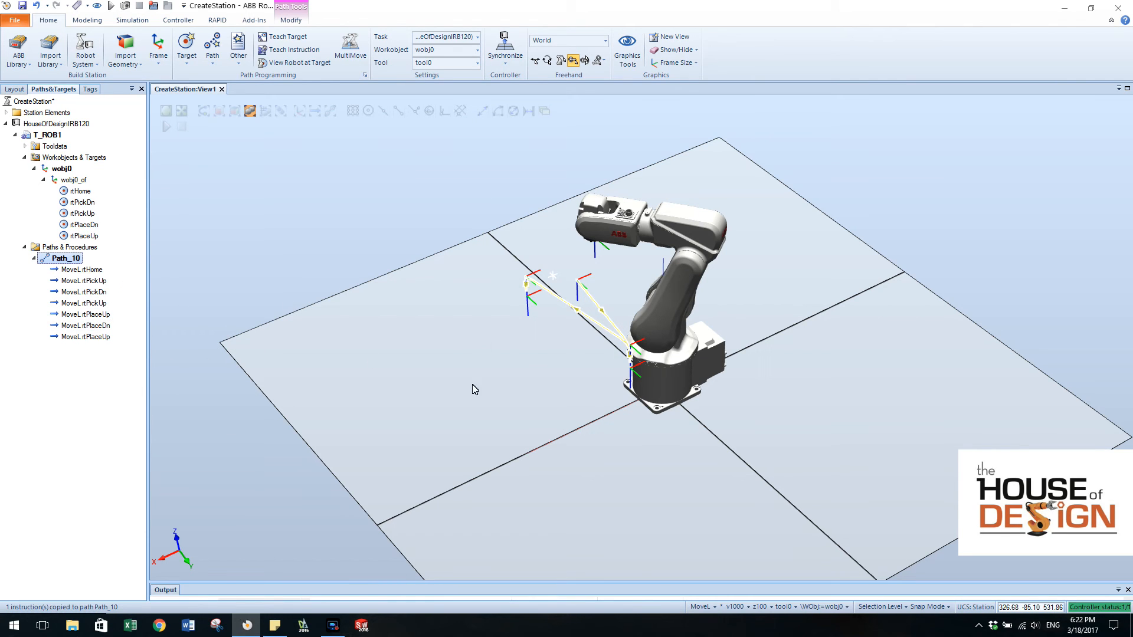
pyautogui.moveTo(688, 432)
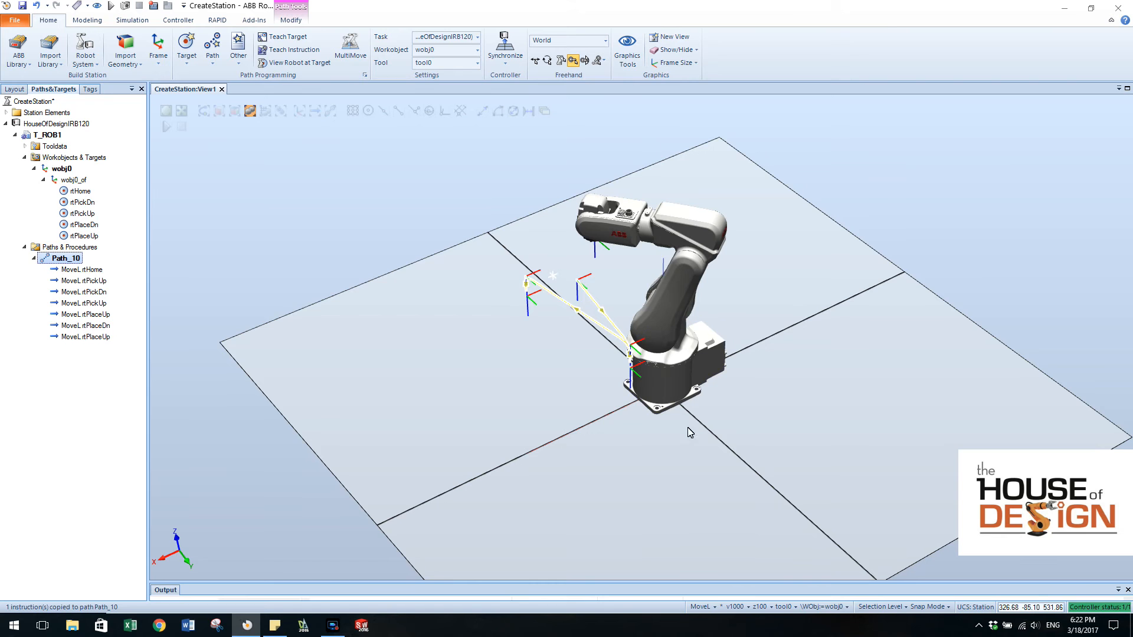
# Orbit the 3D view to see the path from the side
pyautogui.moveTo(689, 431); pyautogui.dragTo(718, 304)
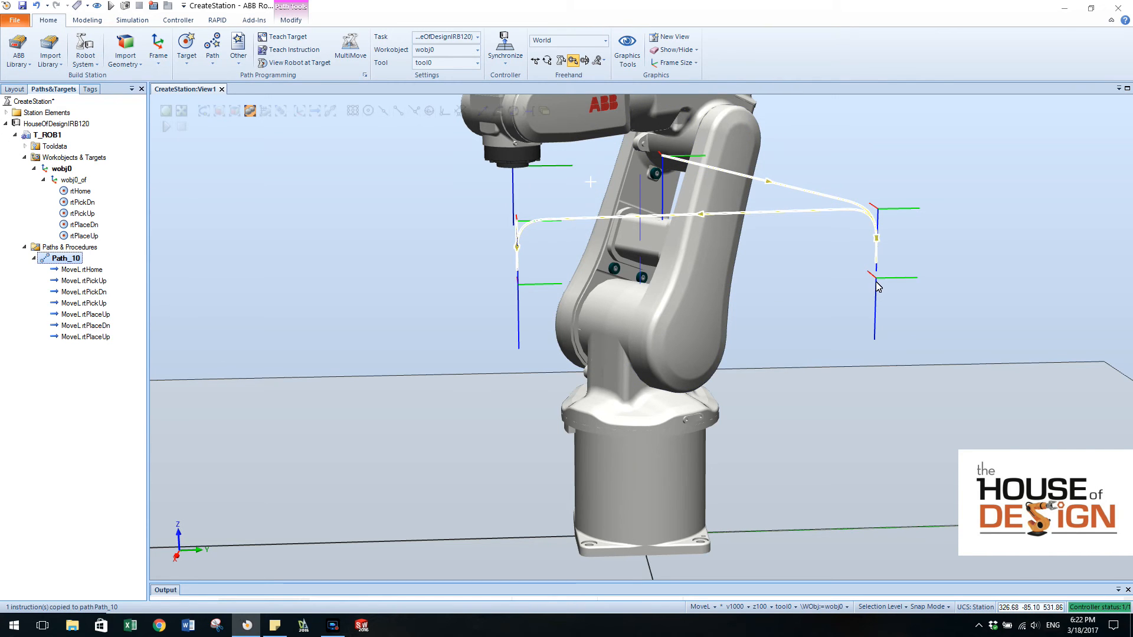
pyautogui.moveTo(337, 202)
pyautogui.write('Main')
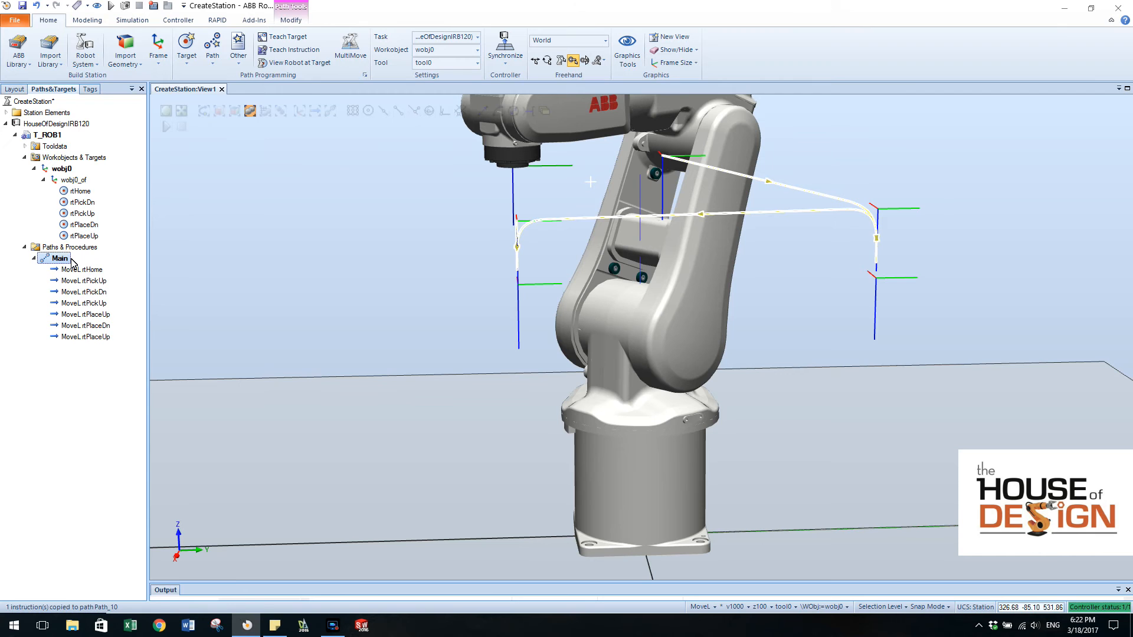
# Confirm the path name Main and show the Synchronize options
pyautogui.click(82, 270)
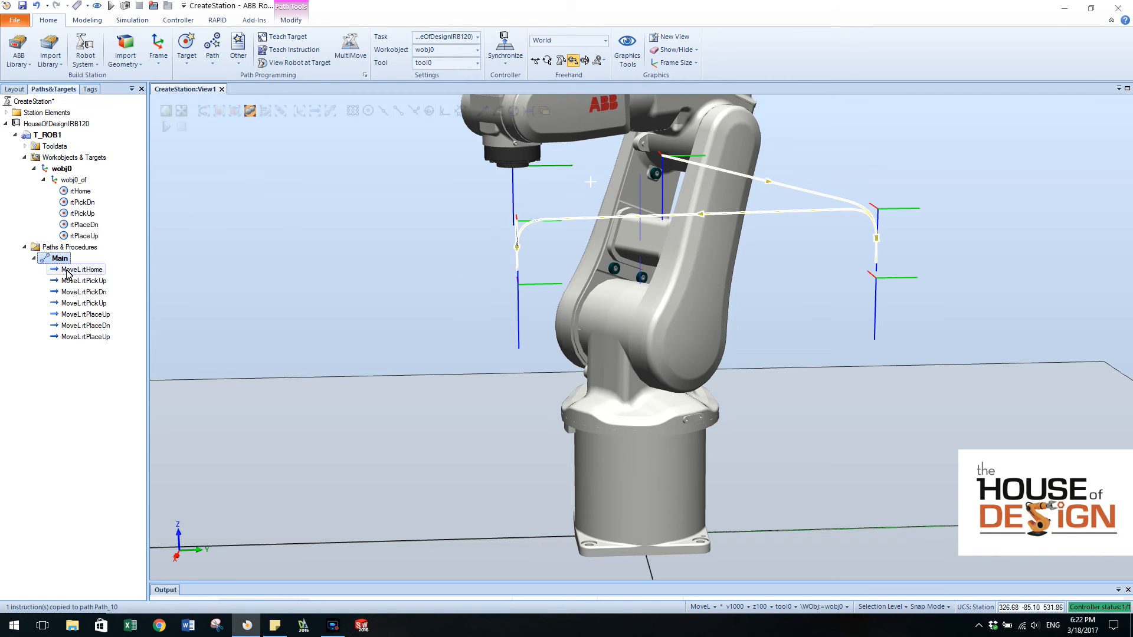
pyautogui.moveTo(87, 271)
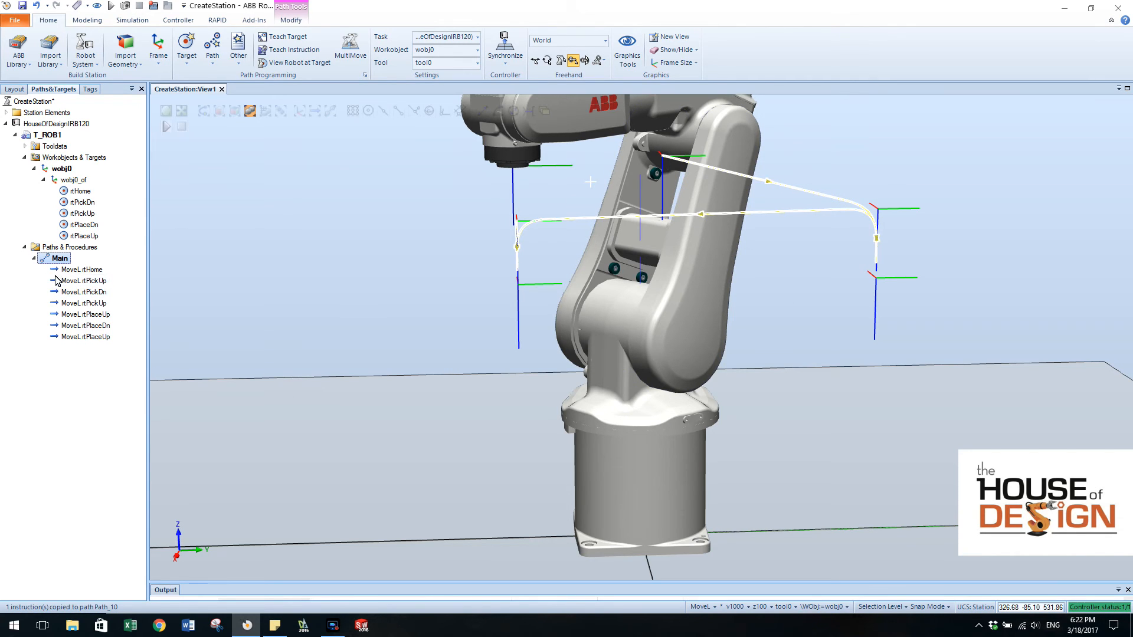
pyautogui.moveTo(121, 249)
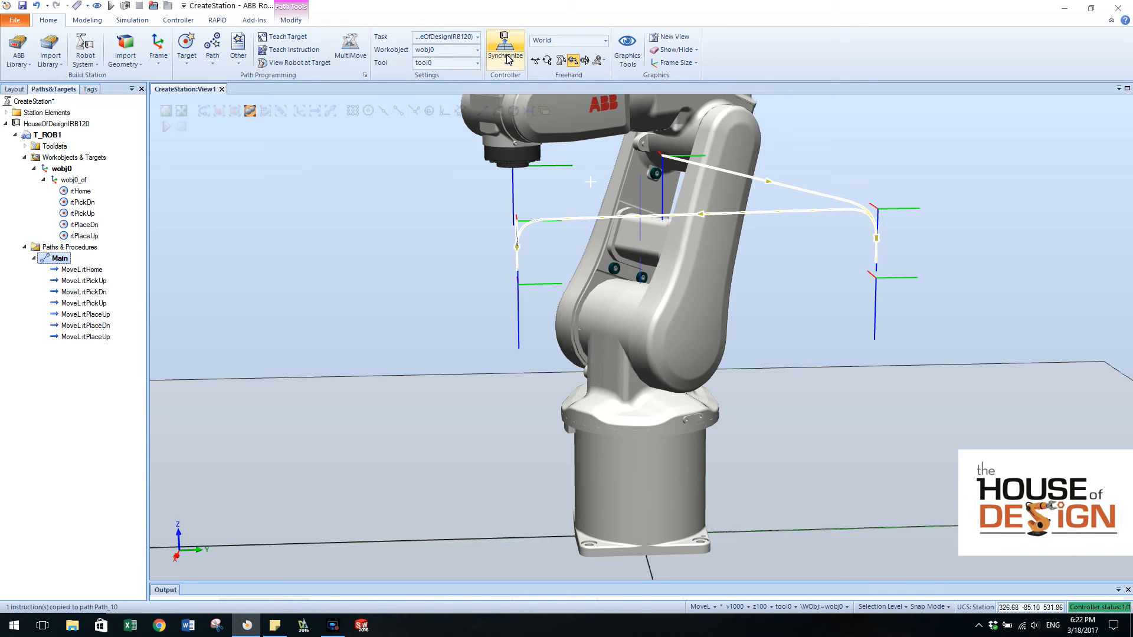
pyautogui.click(505, 48)
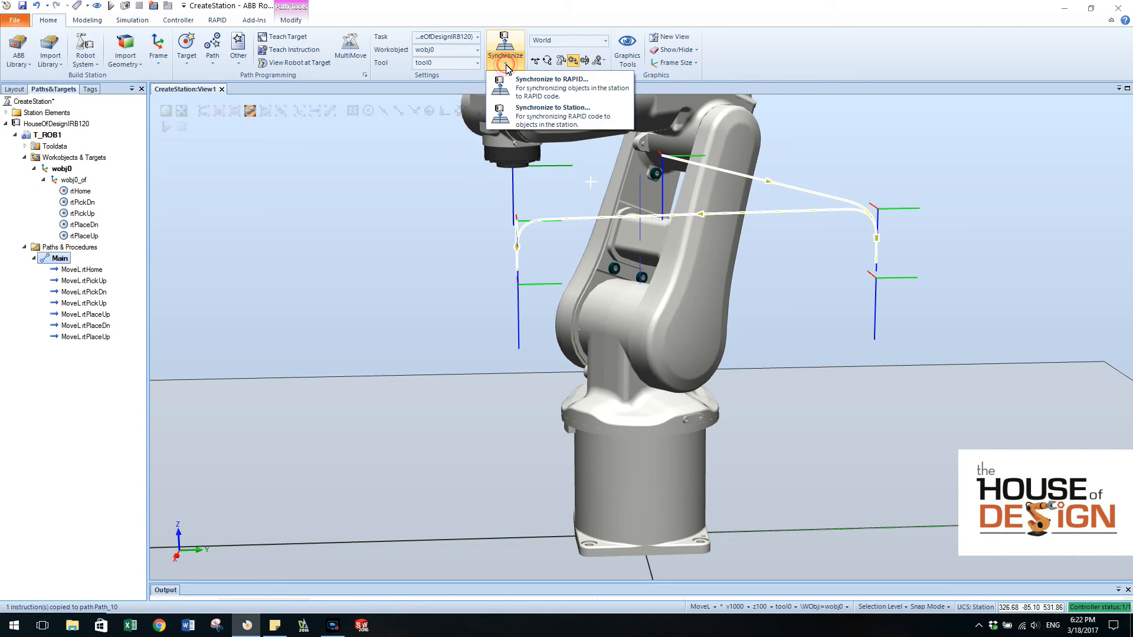
pyautogui.moveTo(560, 87)
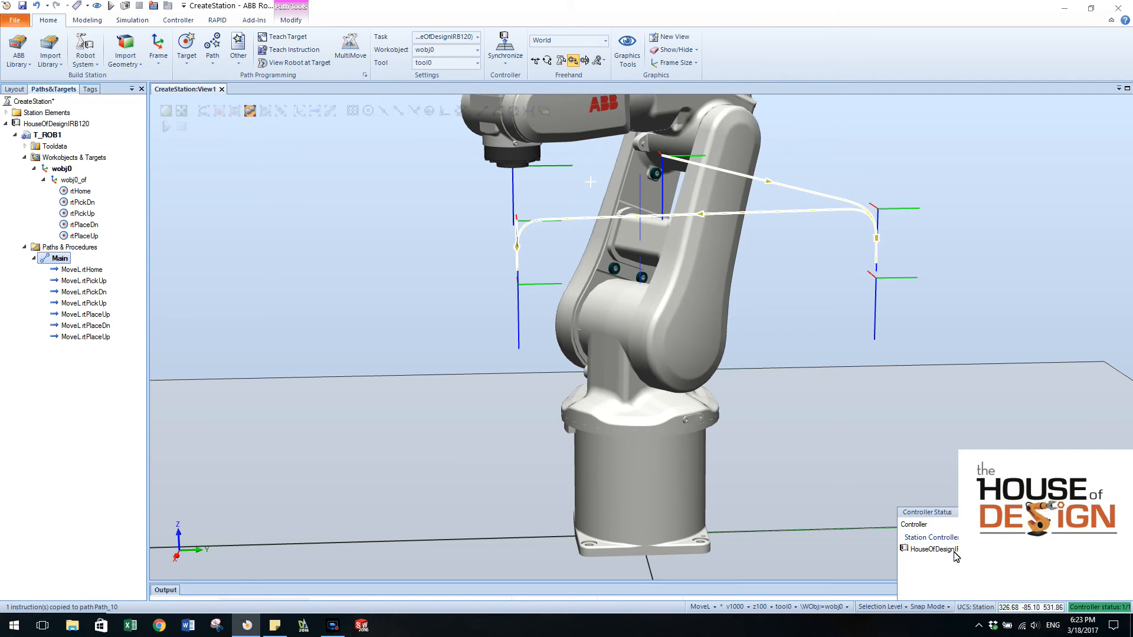
pyautogui.moveTo(943, 556)
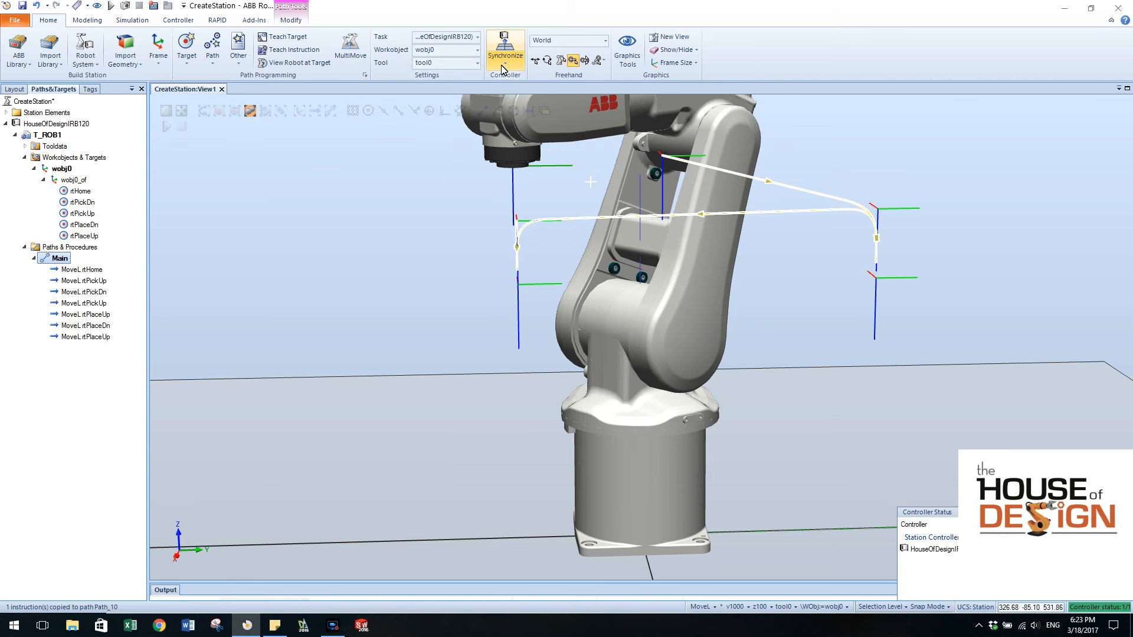
pyautogui.click(505, 52)
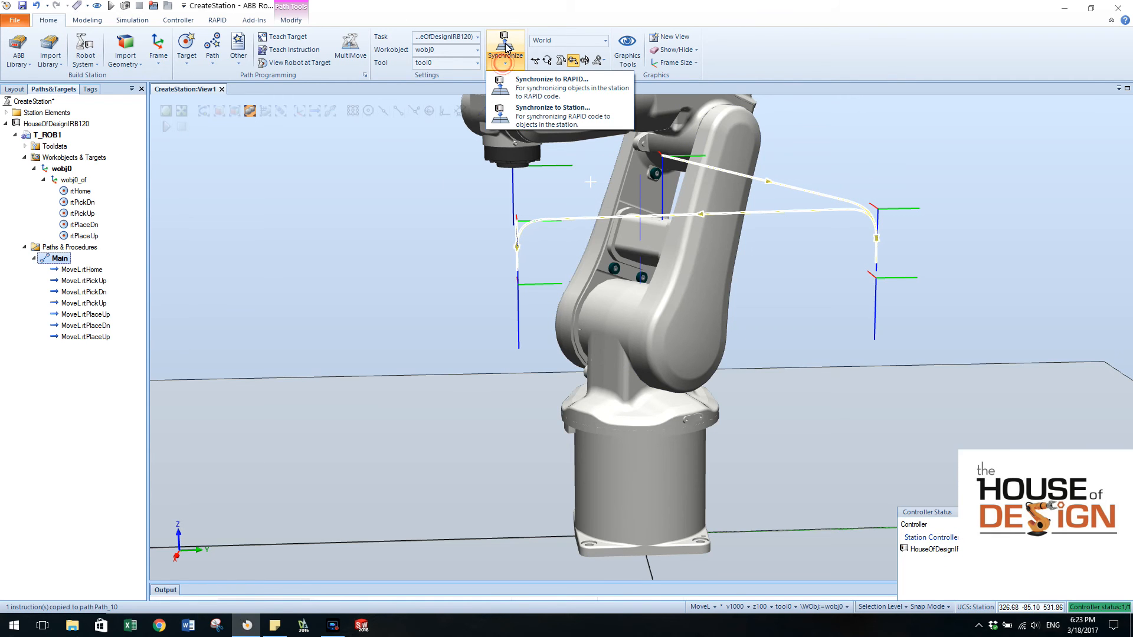
pyautogui.moveTo(573, 87)
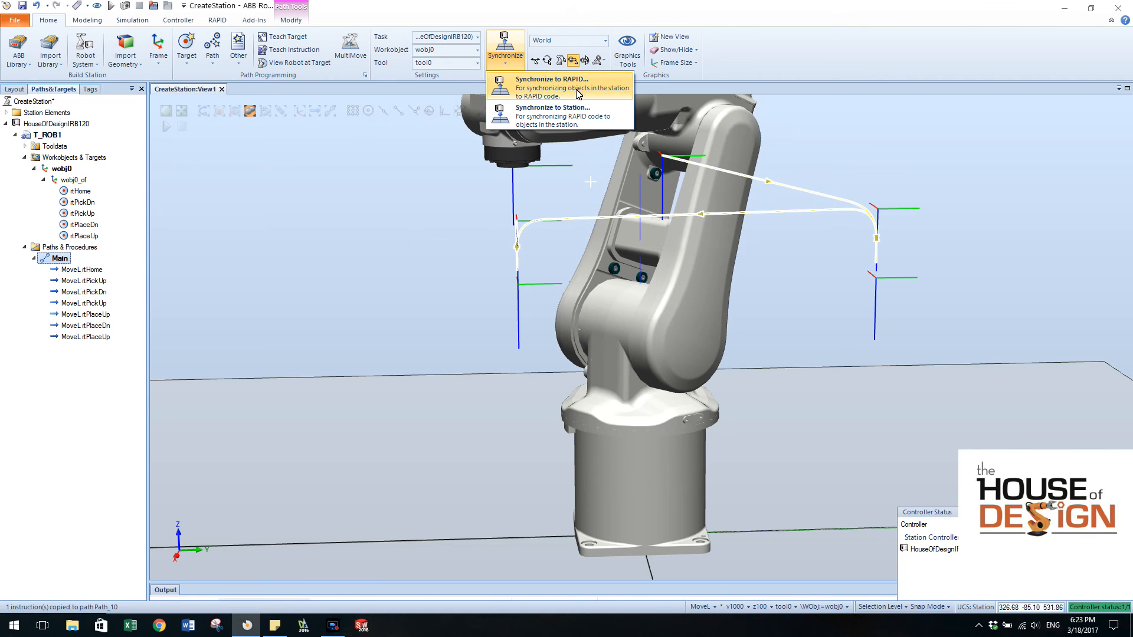
# Sync Main and its targets to RAPID, assigning Main to the Process module
pyautogui.click(550, 87)
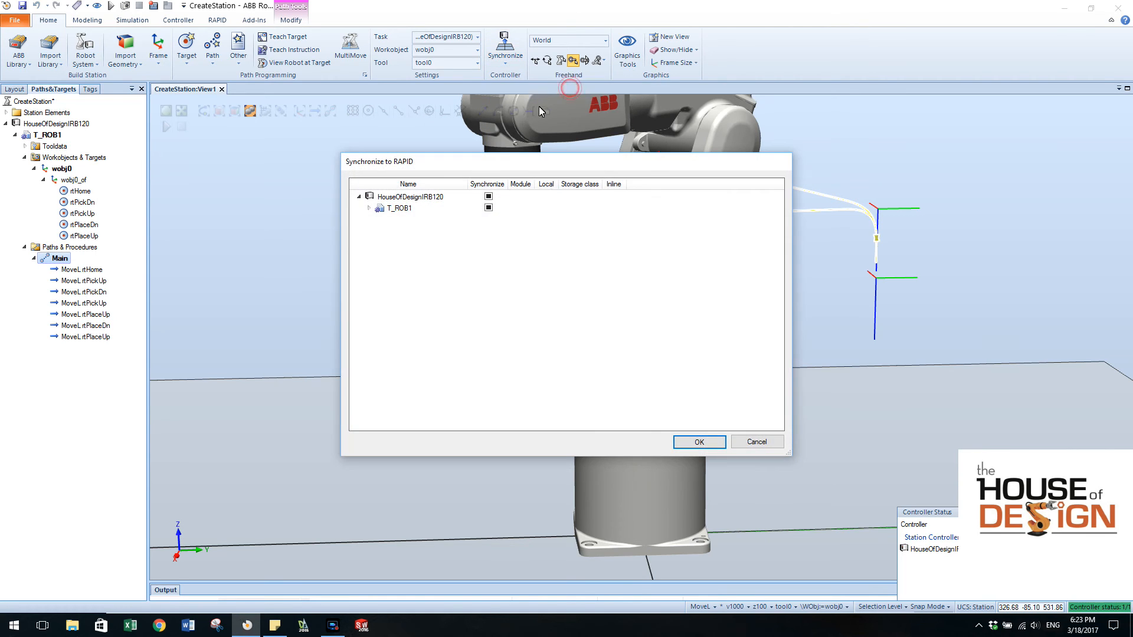
pyautogui.click(488, 196)
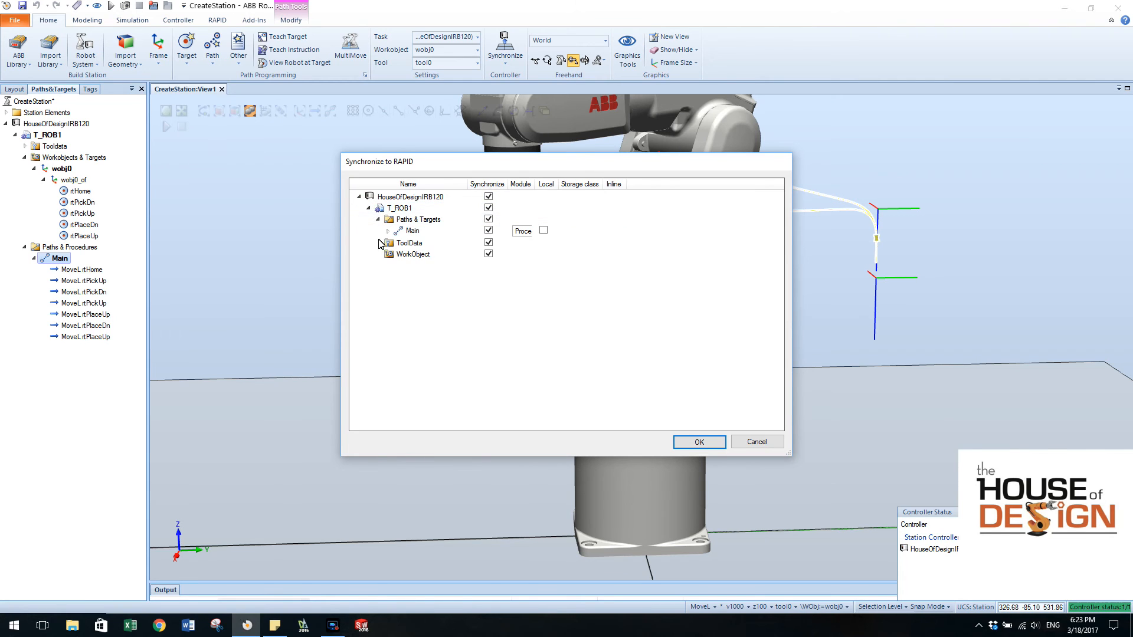
pyautogui.click(387, 231)
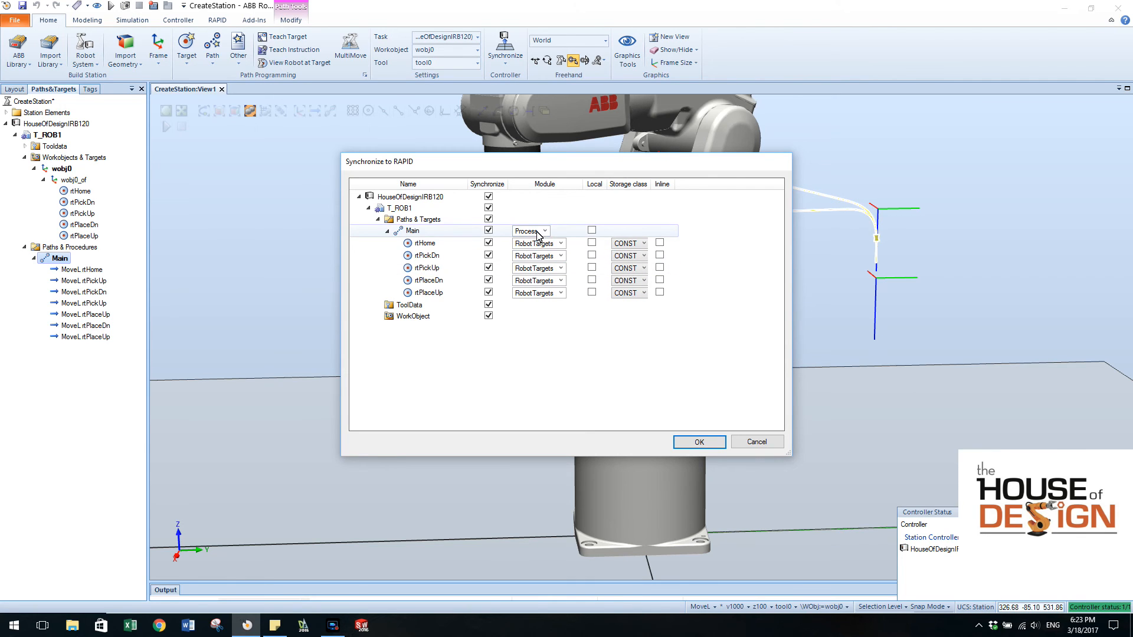
pyautogui.click(698, 441)
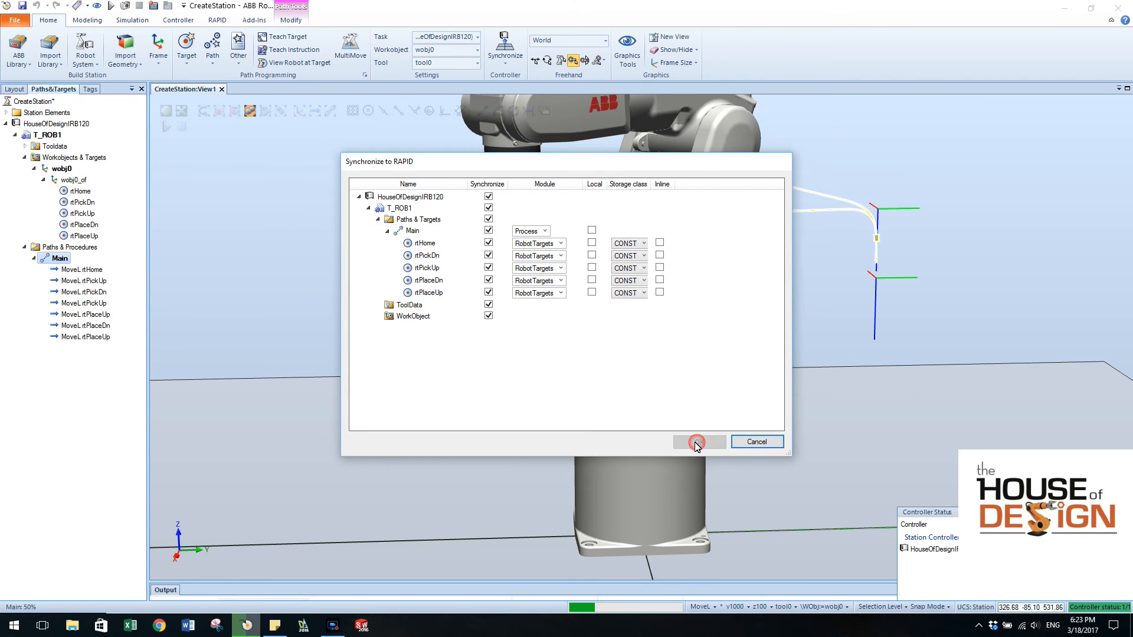
pyautogui.click(698, 441)
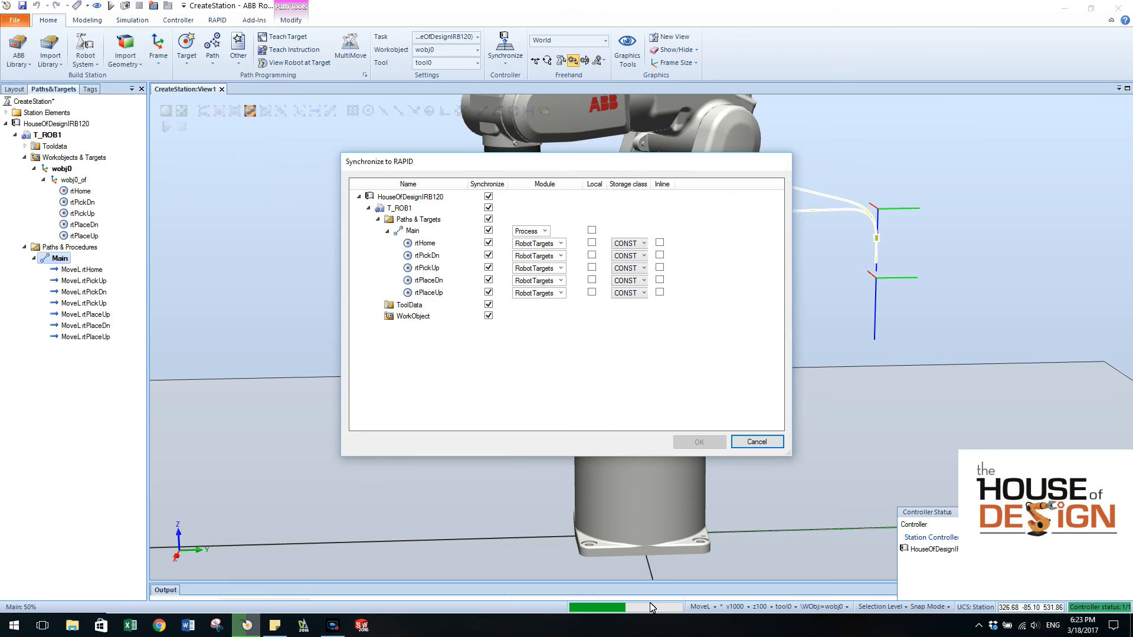
pyautogui.click(698, 442)
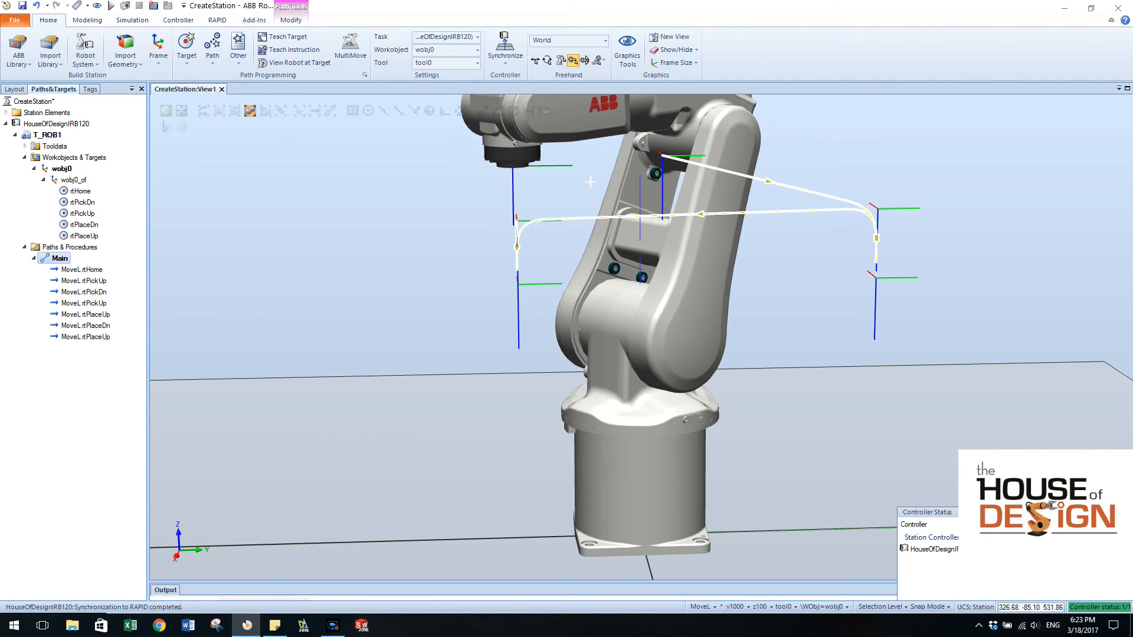
# Expand RAPID > T_ROB1 > Process and open the Main procedure in the editor
pyautogui.click(178, 20)
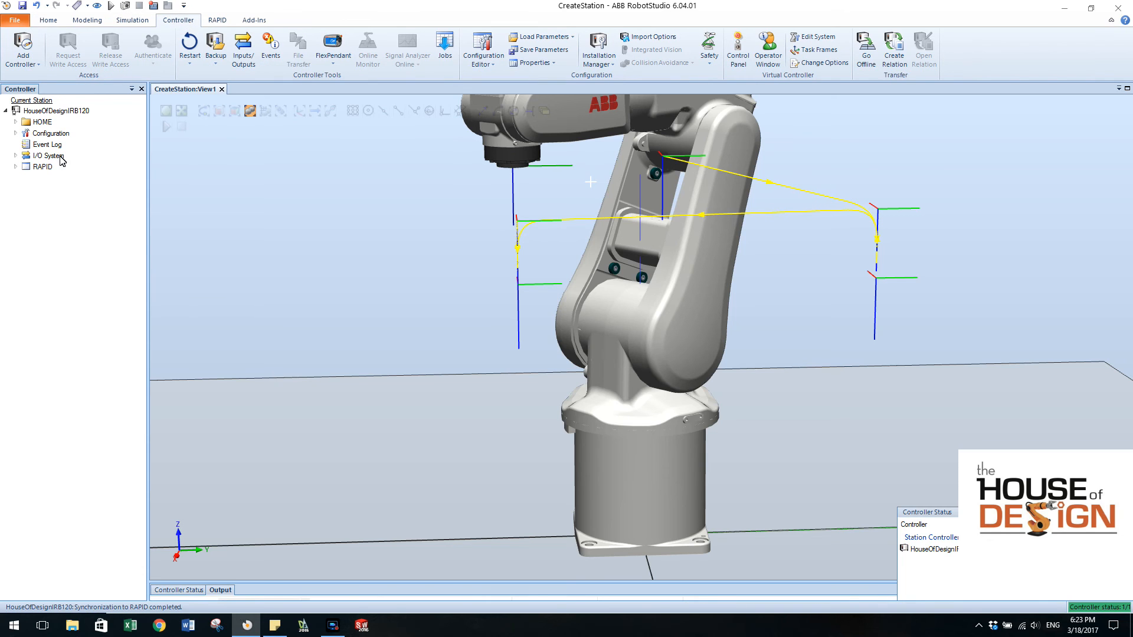
pyautogui.click(16, 167)
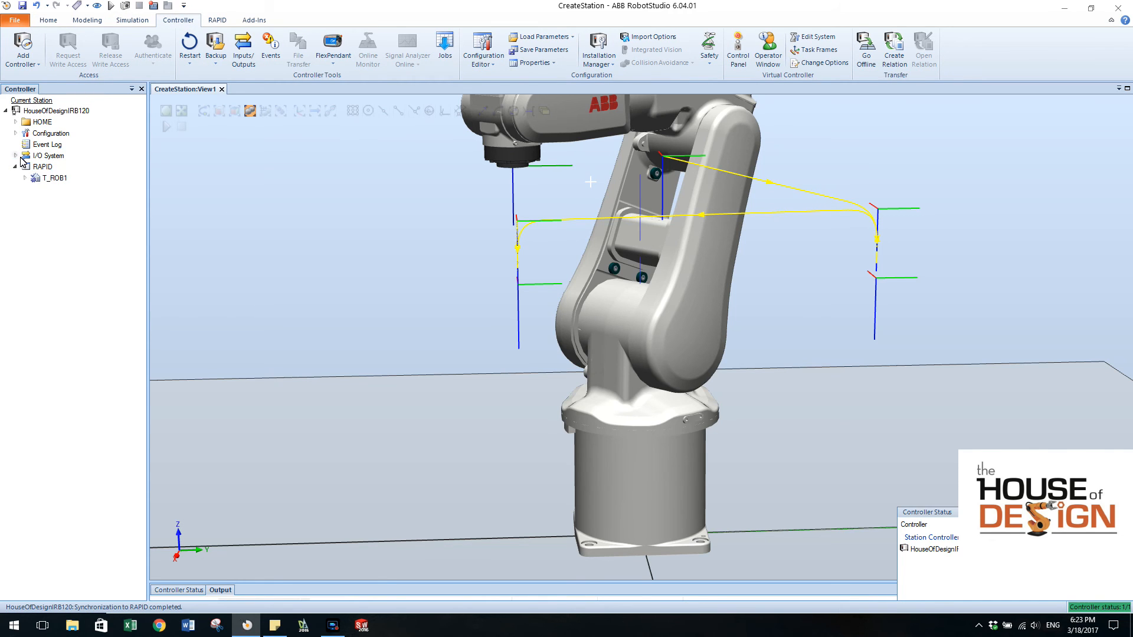
pyautogui.click(16, 177)
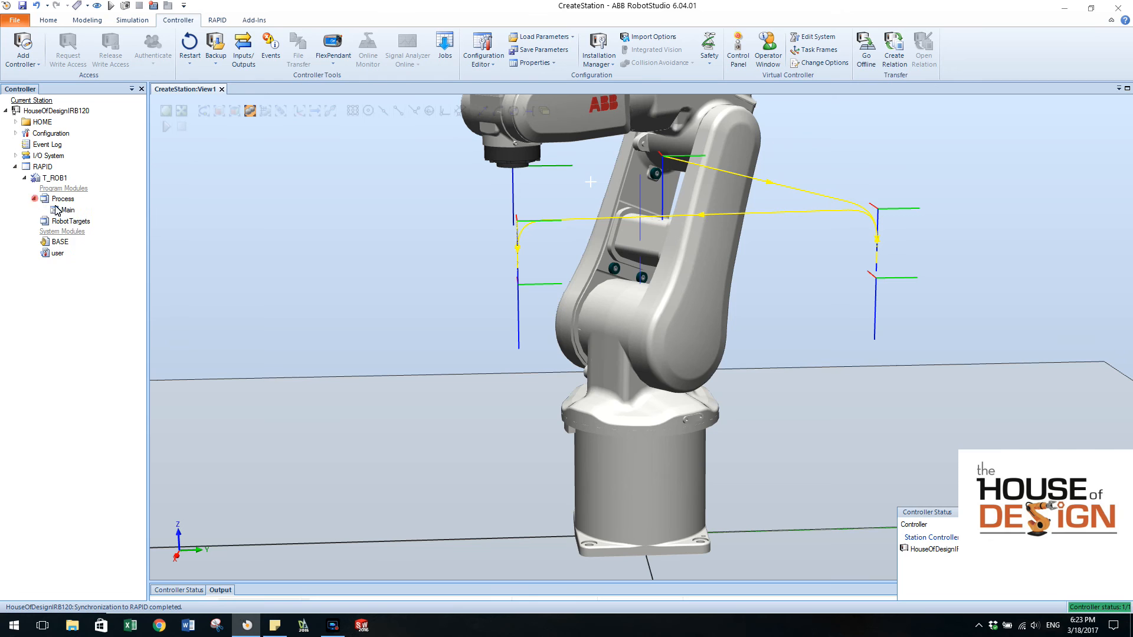
pyautogui.click(68, 209)
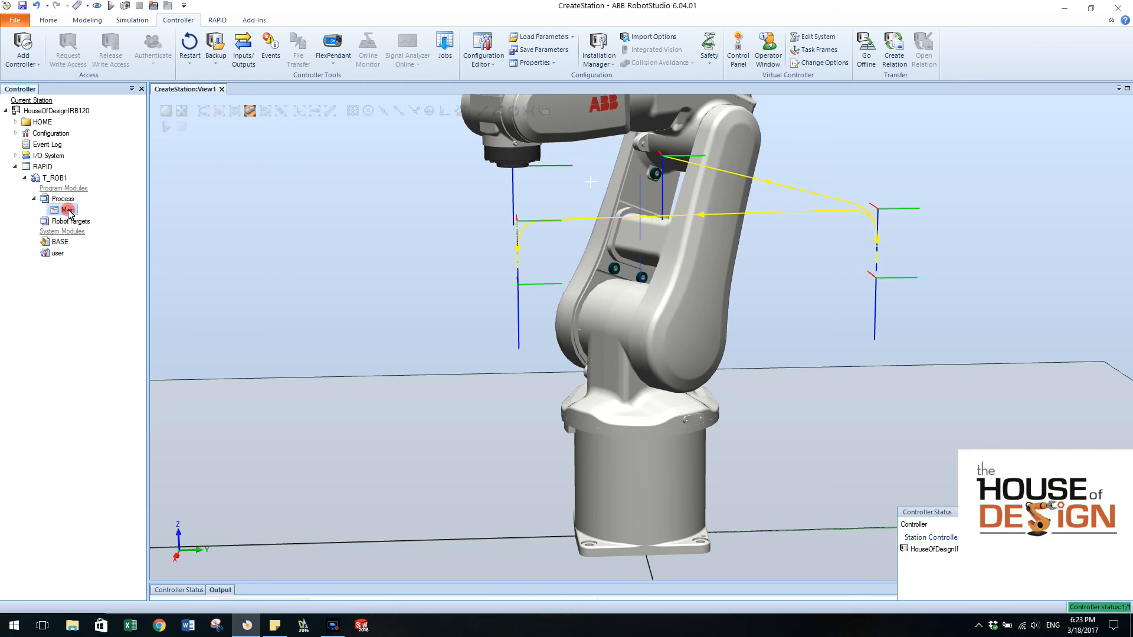
pyautogui.doubleClick(67, 210)
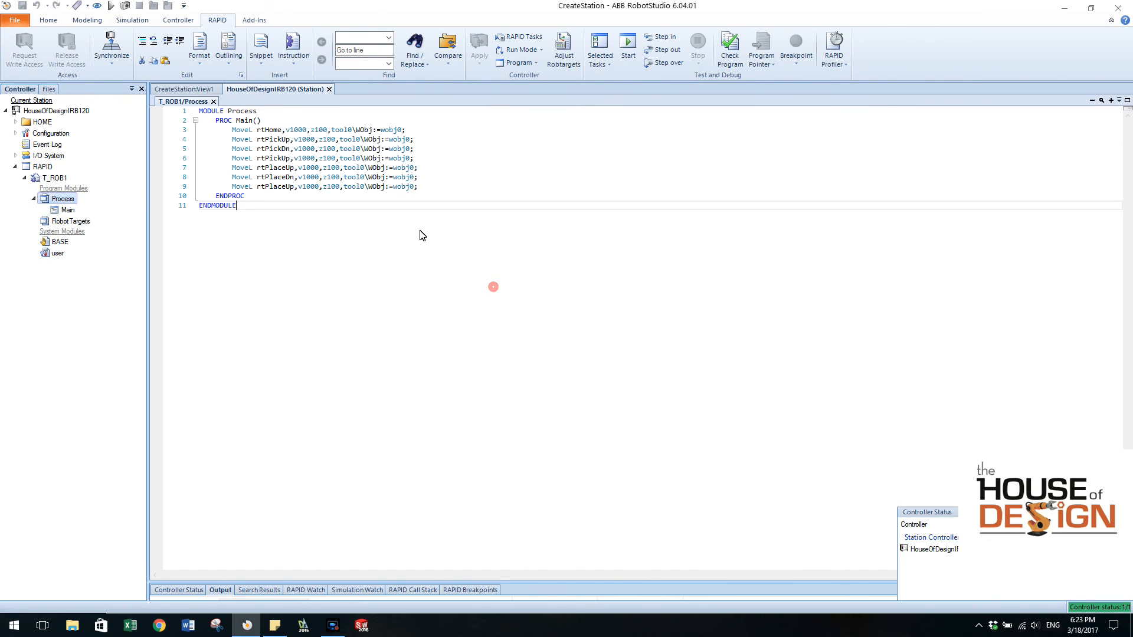
pyautogui.moveTo(261, 135)
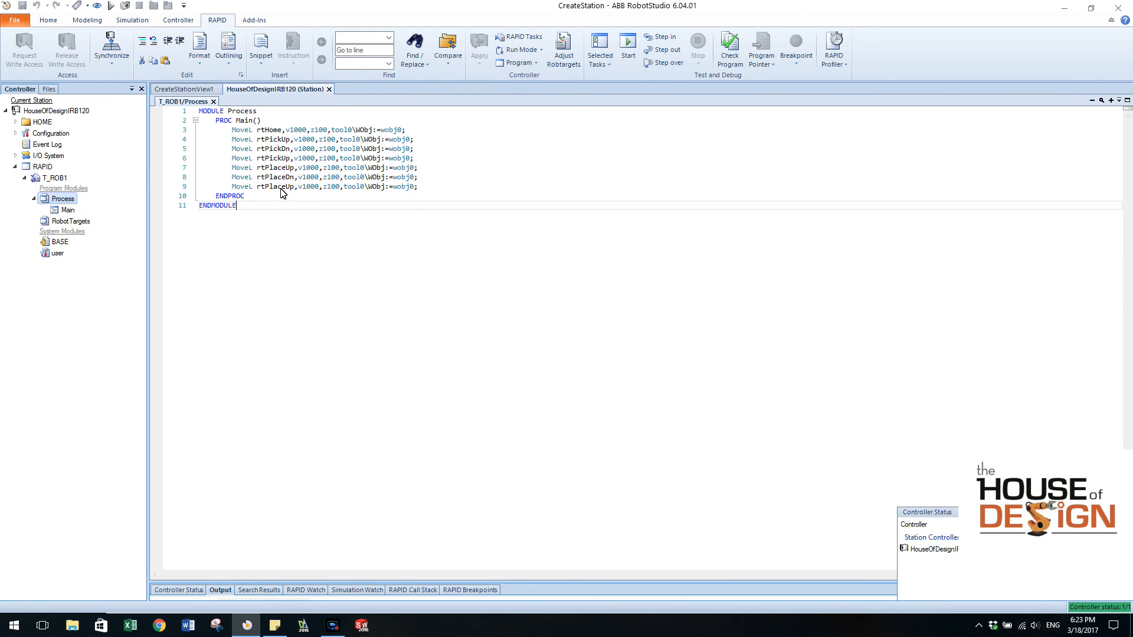
pyautogui.moveTo(232, 139)
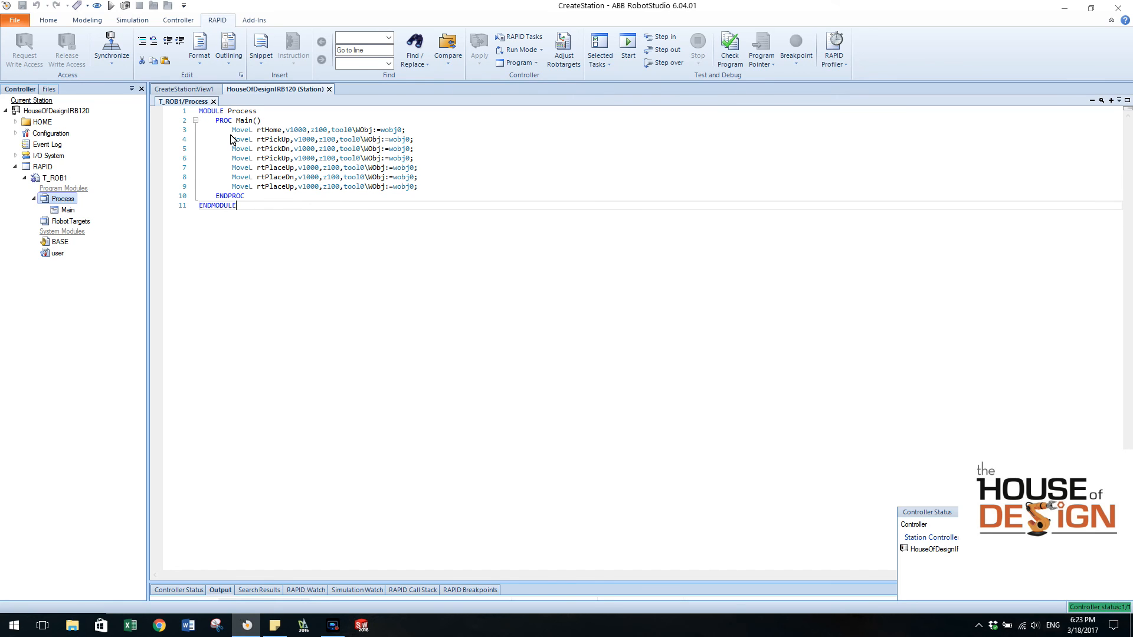
pyautogui.moveTo(406, 217)
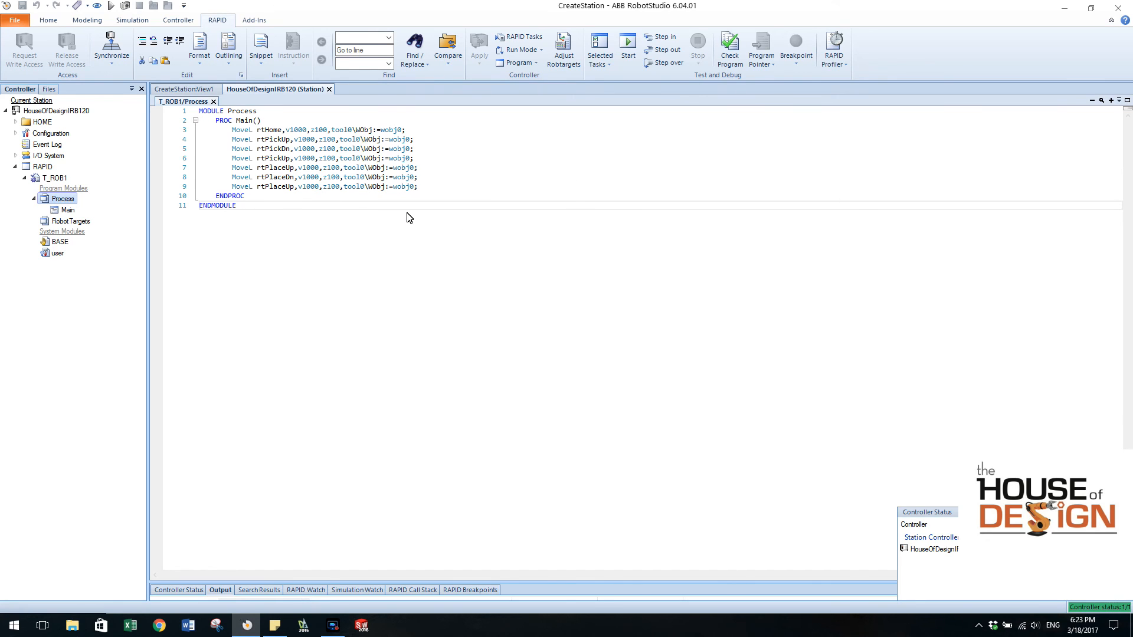
pyautogui.moveTo(543, 287)
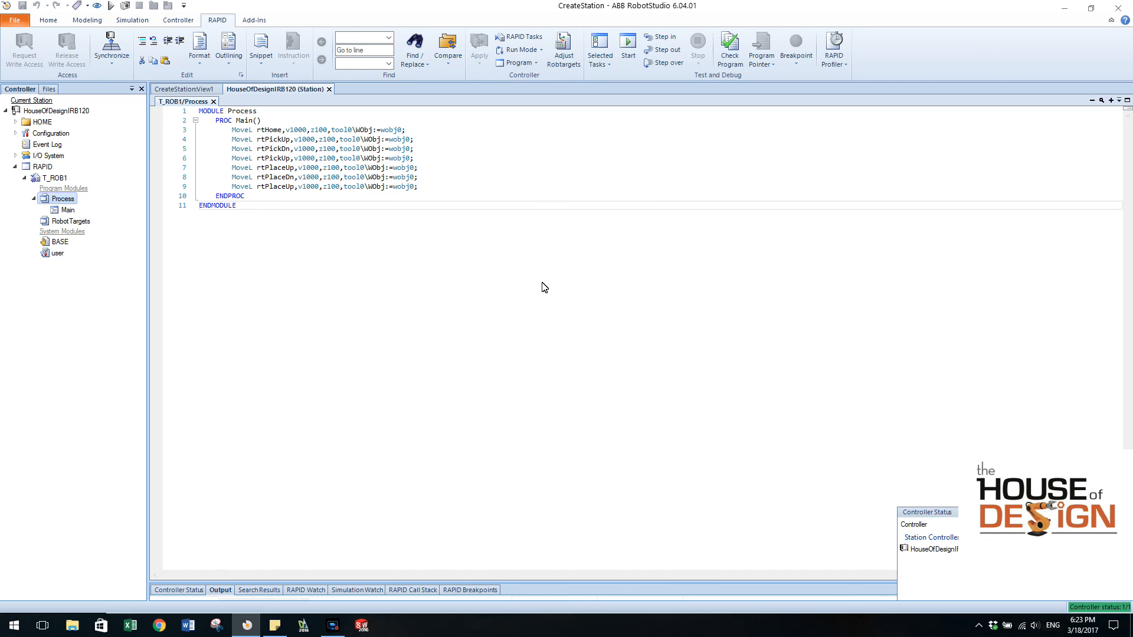
# Play the simulation so the IRB120 runs the Main path until it stops at 1.7 s
pyautogui.click(132, 19)
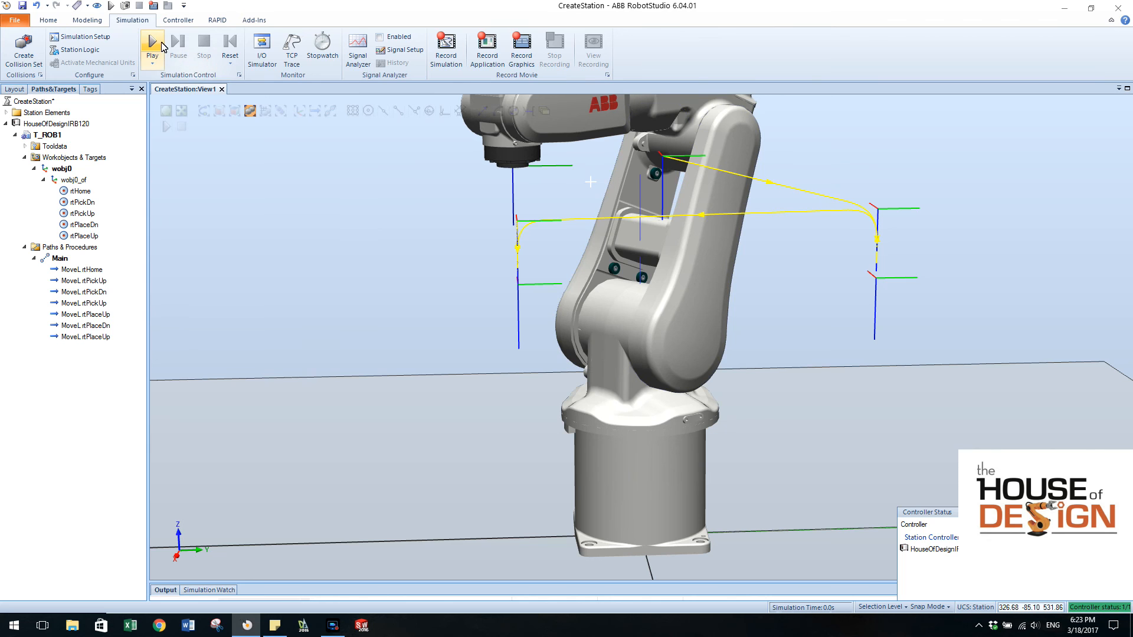
pyautogui.click(152, 48)
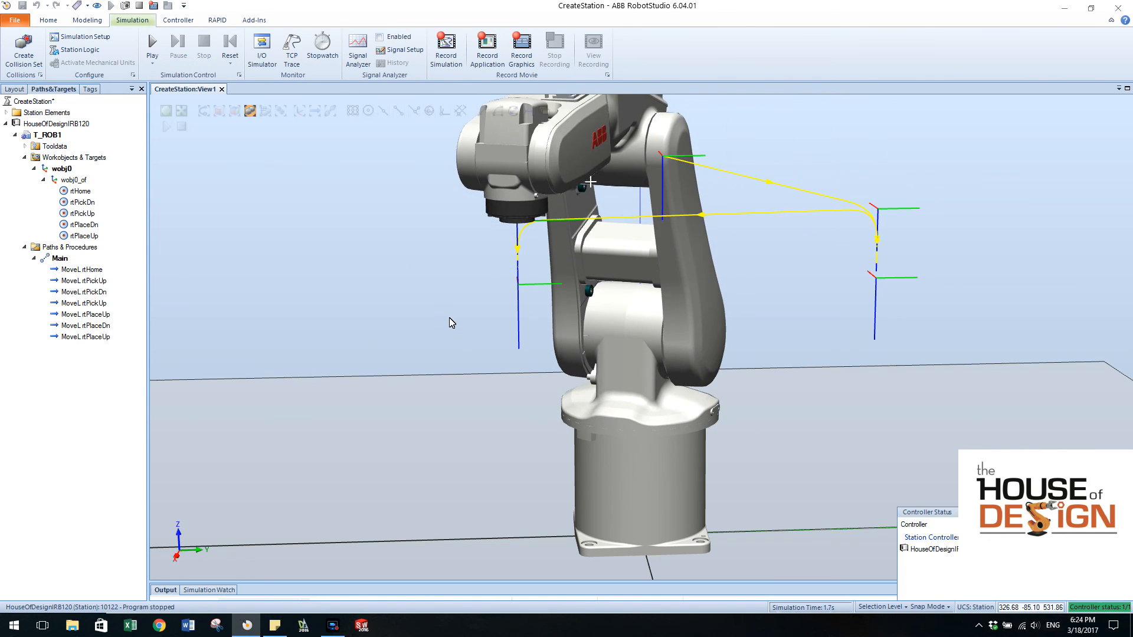
pyautogui.moveTo(953, 267)
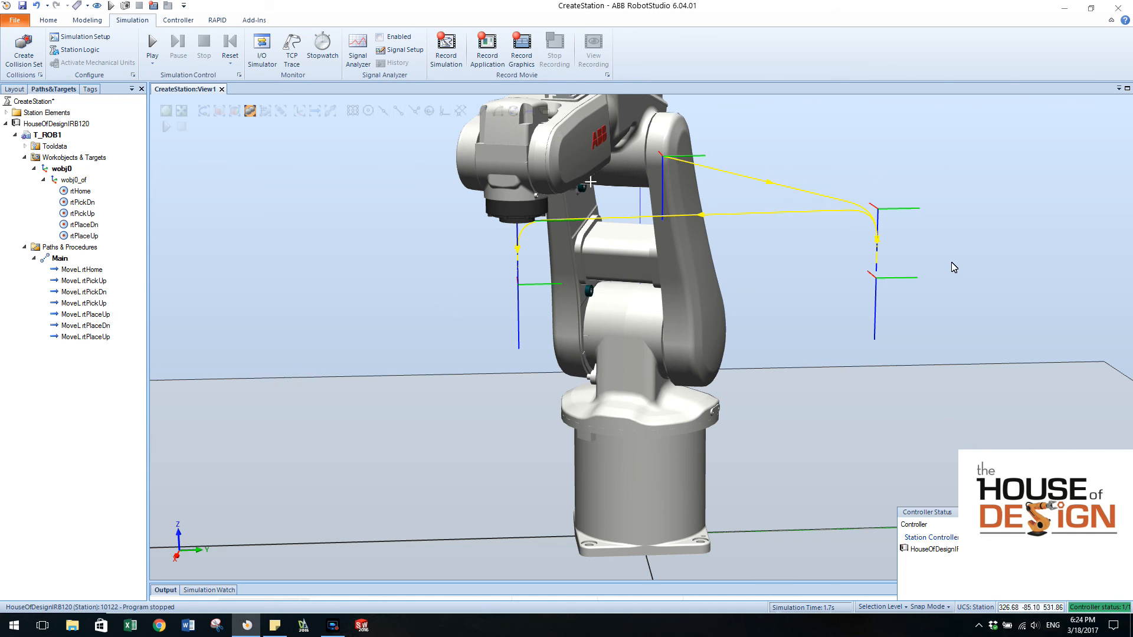
pyautogui.moveTo(795, 298)
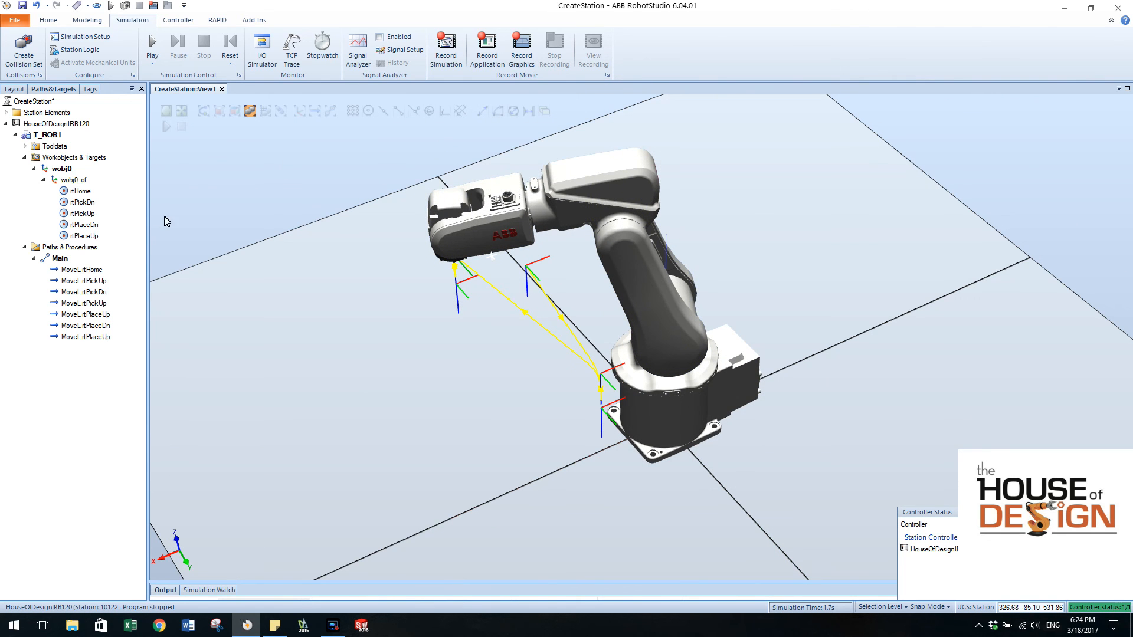
pyautogui.click(55, 146)
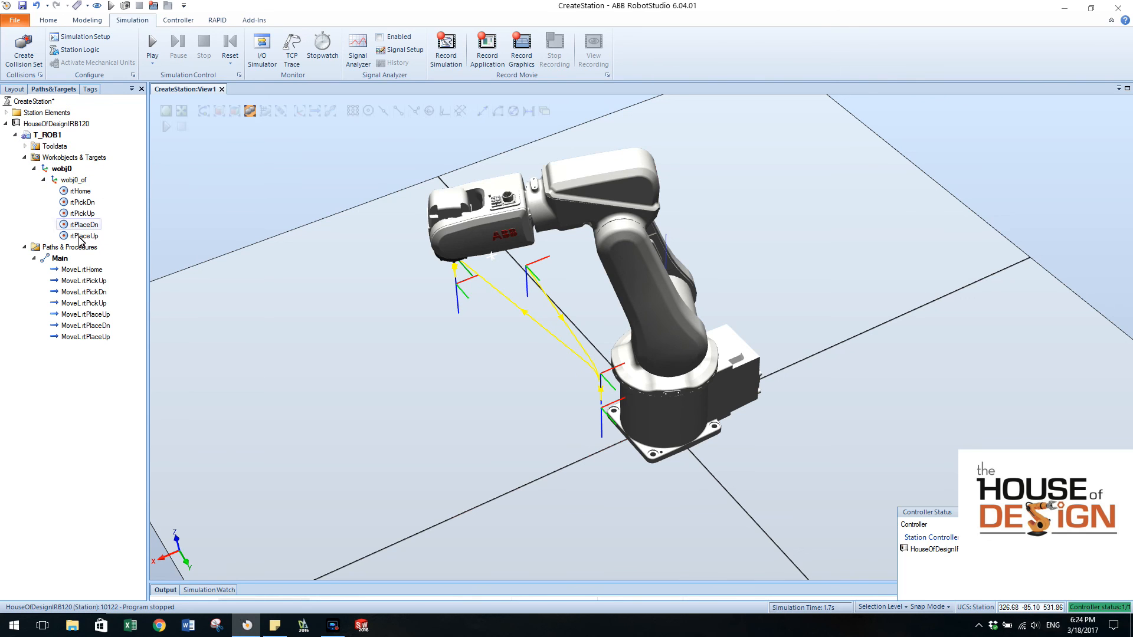
pyautogui.moveTo(61, 259)
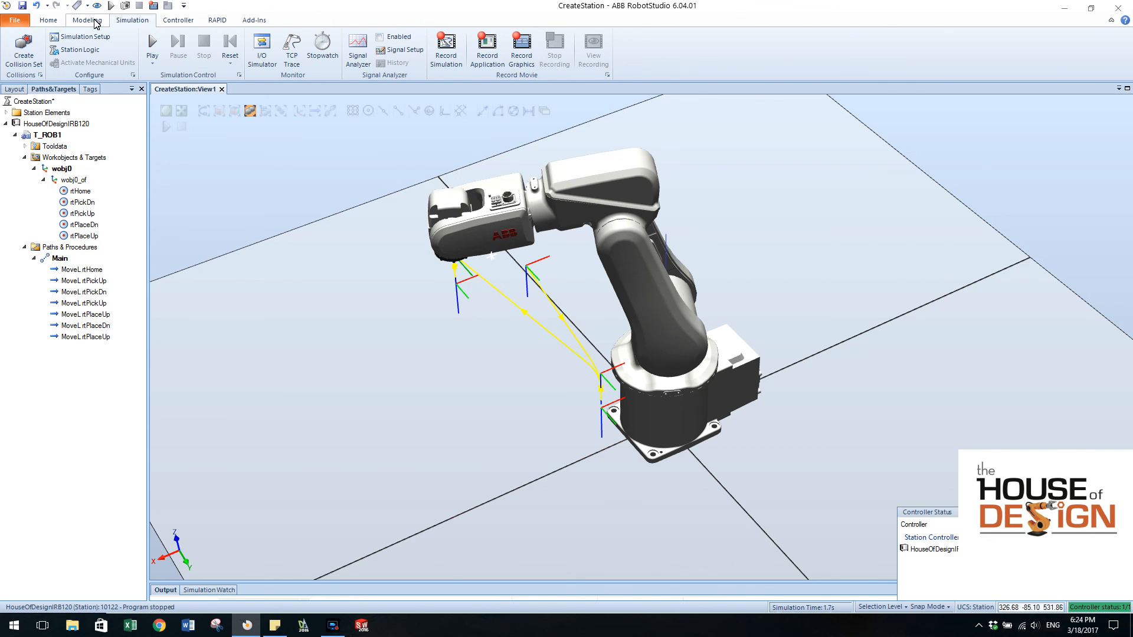
# Show the Controller browser with the Process module and Main beside View1
pyautogui.click(177, 20)
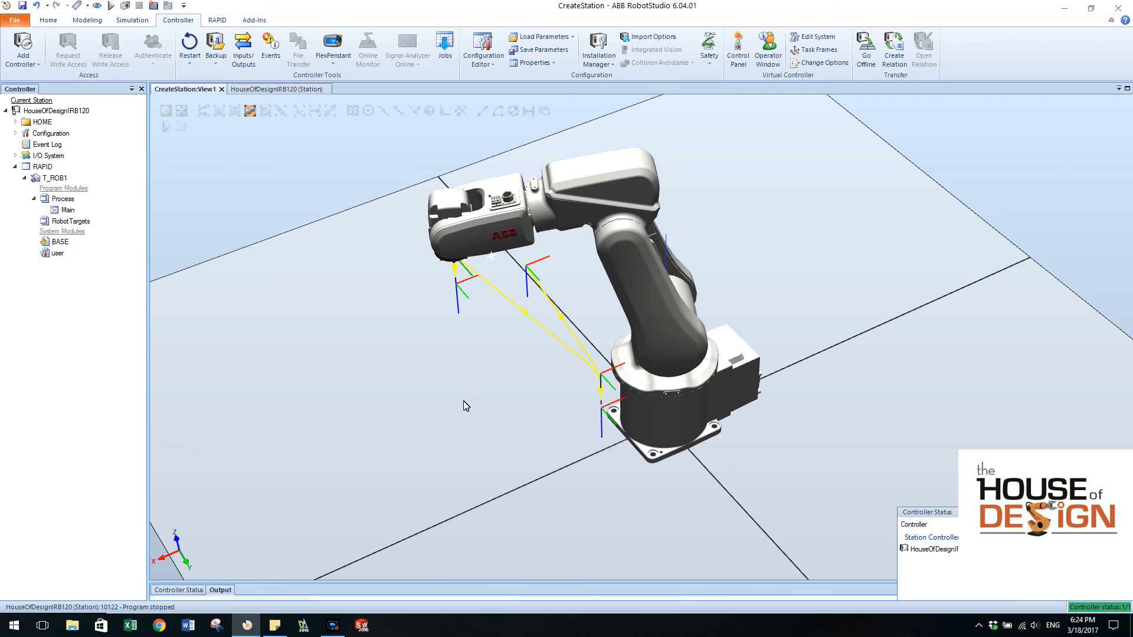
pyautogui.moveTo(411, 383)
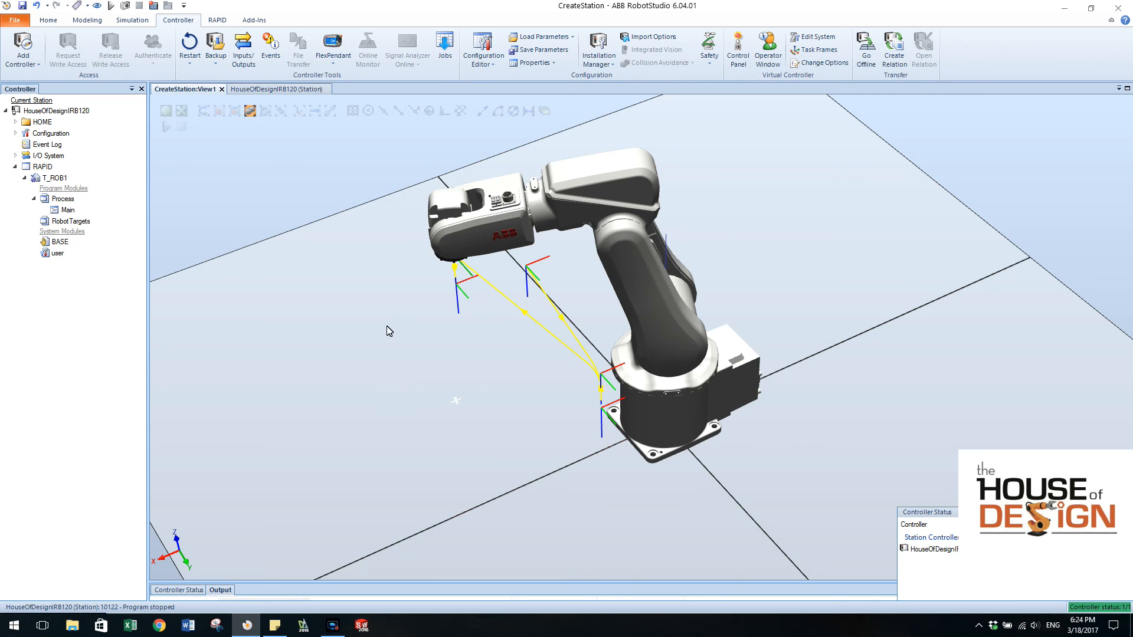
pyautogui.moveTo(444, 328)
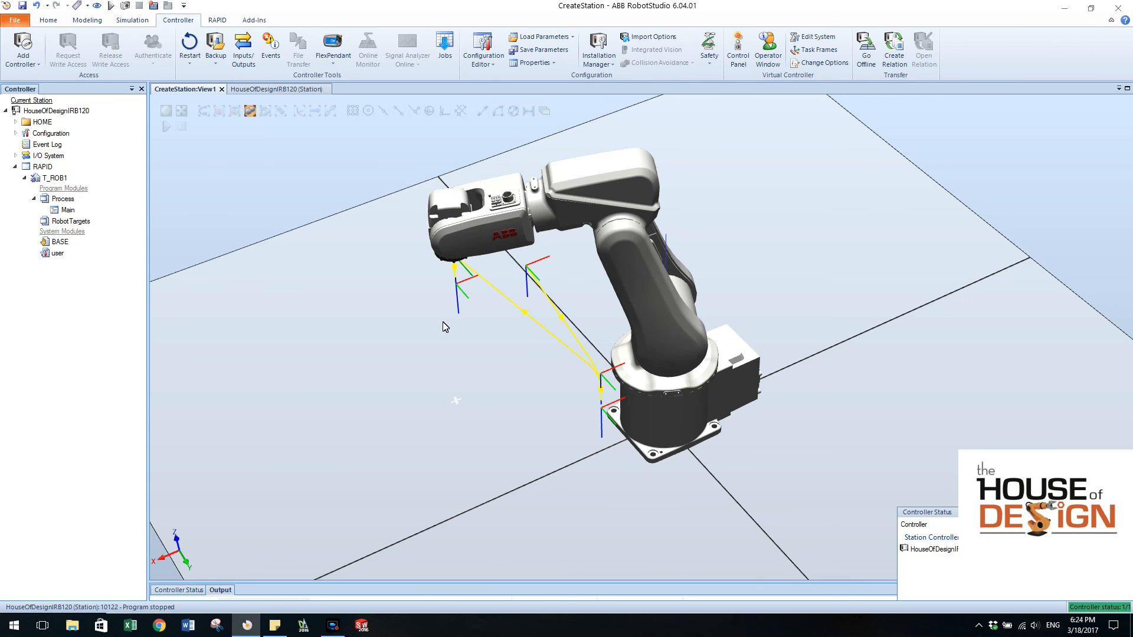
pyautogui.moveTo(479, 372)
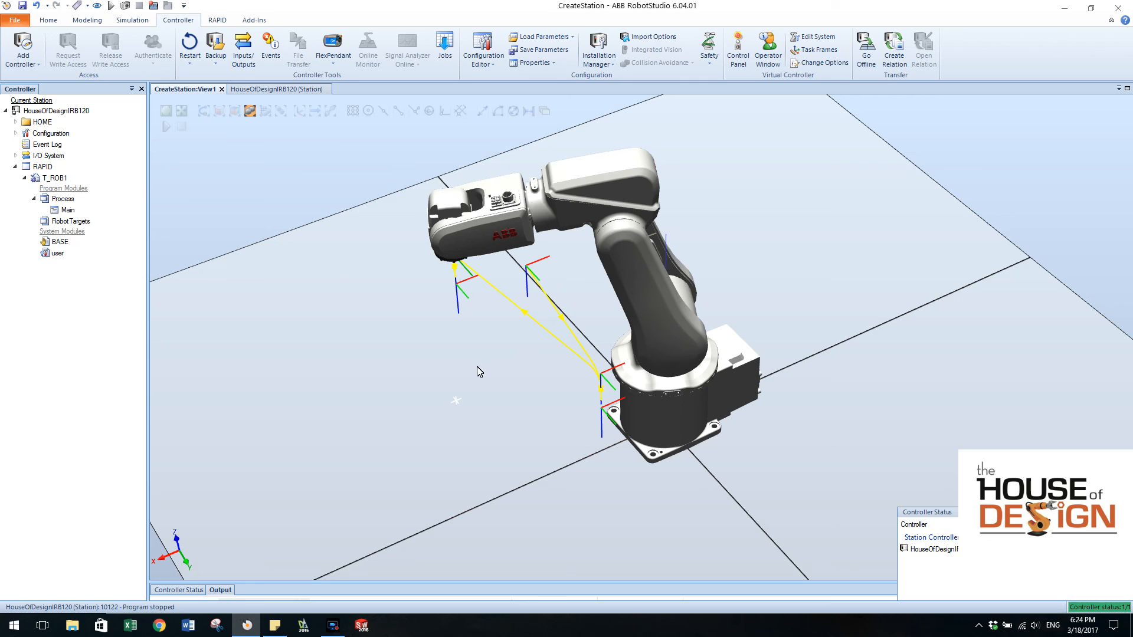
pyautogui.moveTo(405, 333)
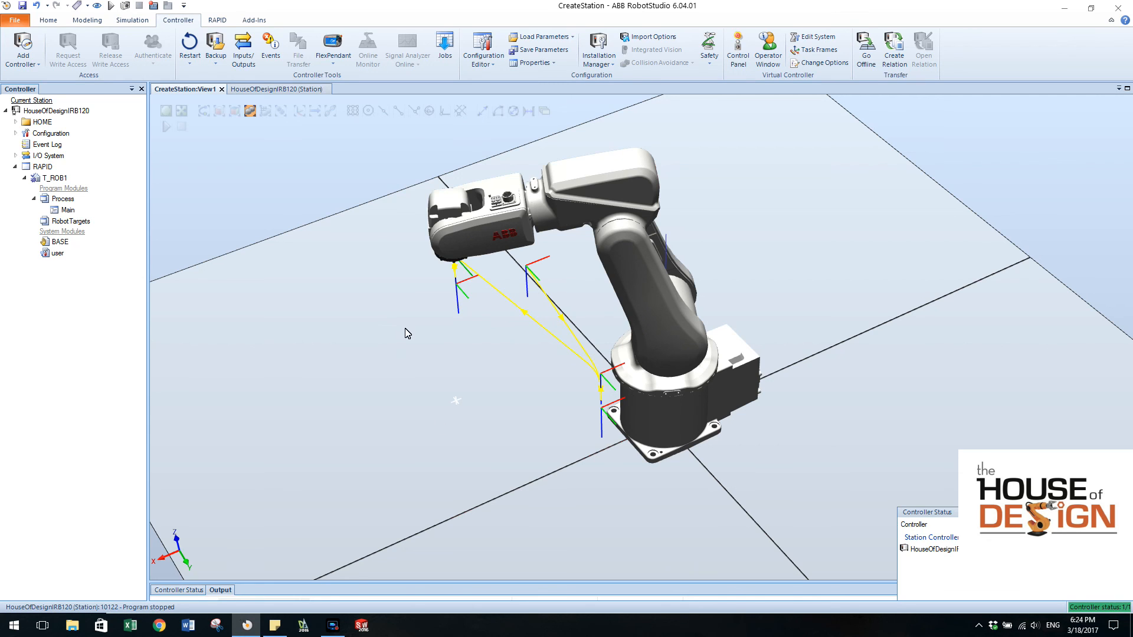
pyautogui.moveTo(429, 329)
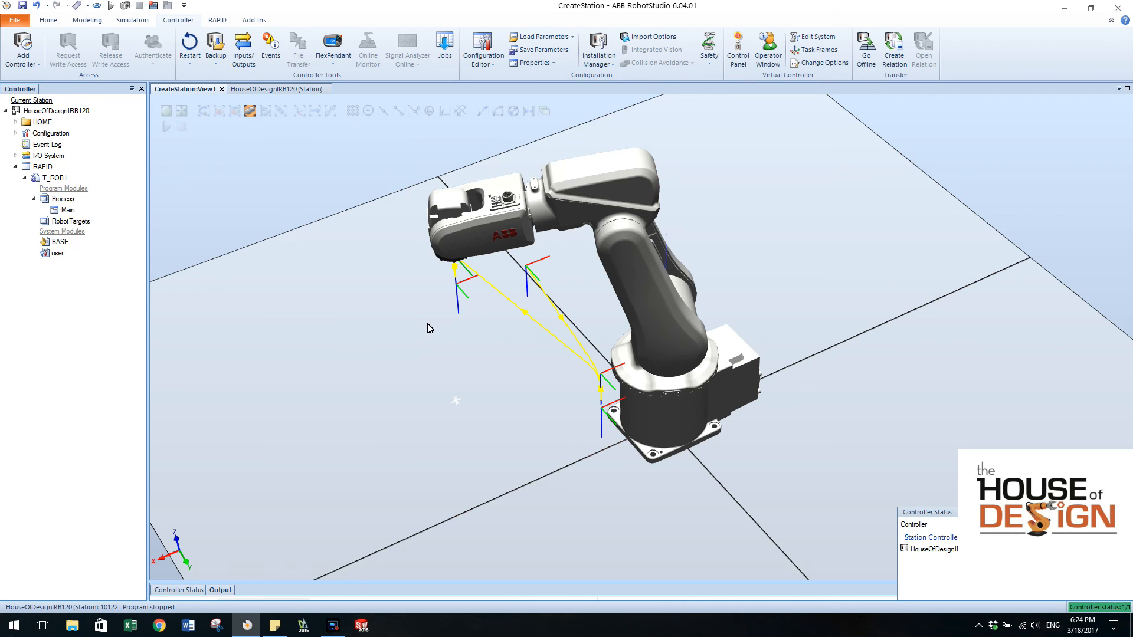
pyautogui.moveTo(342, 491)
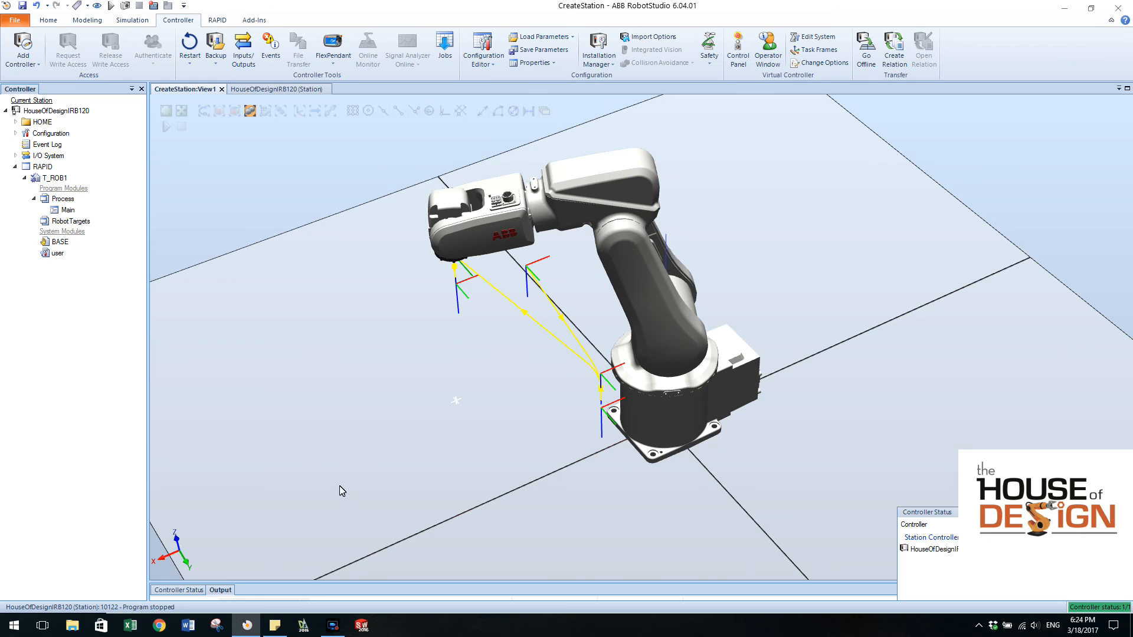
pyautogui.moveTo(455, 389)
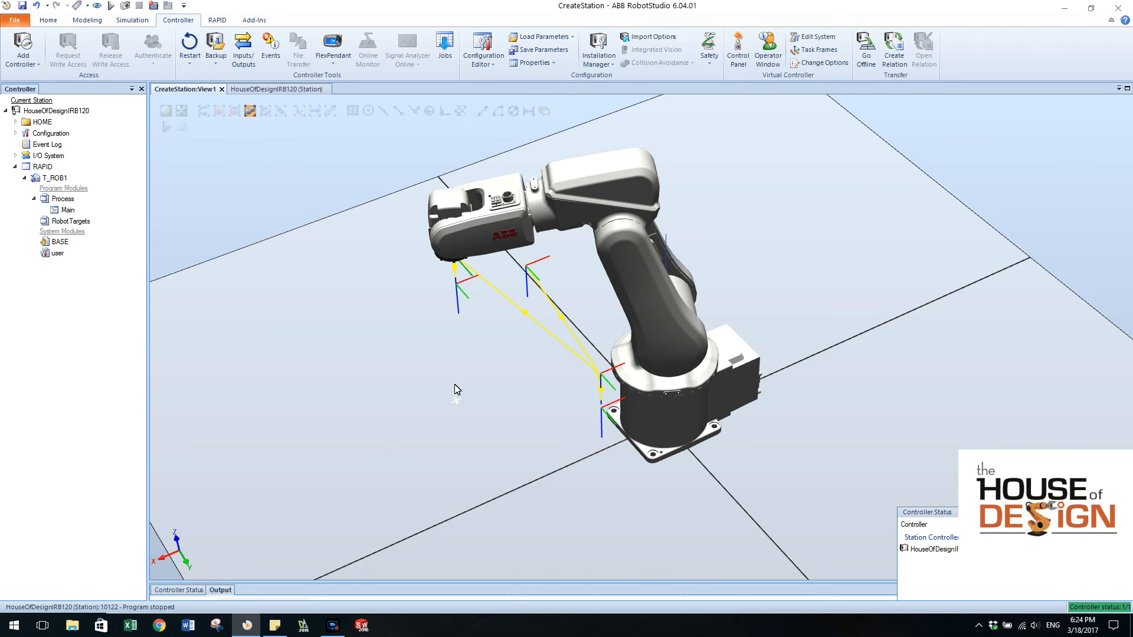
pyautogui.moveTo(433, 447)
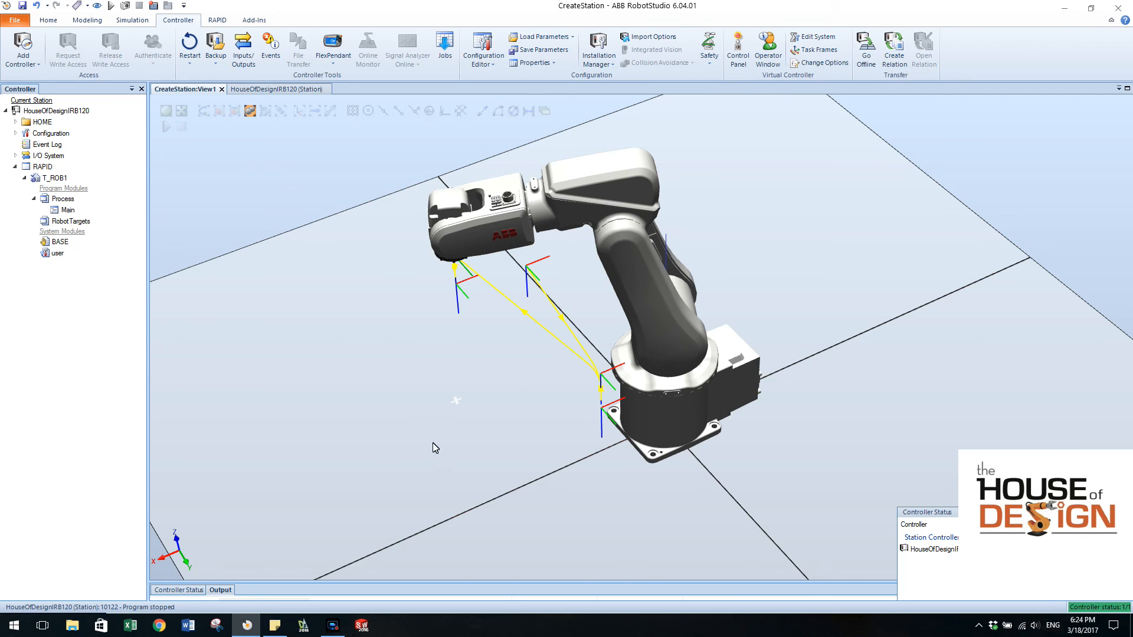